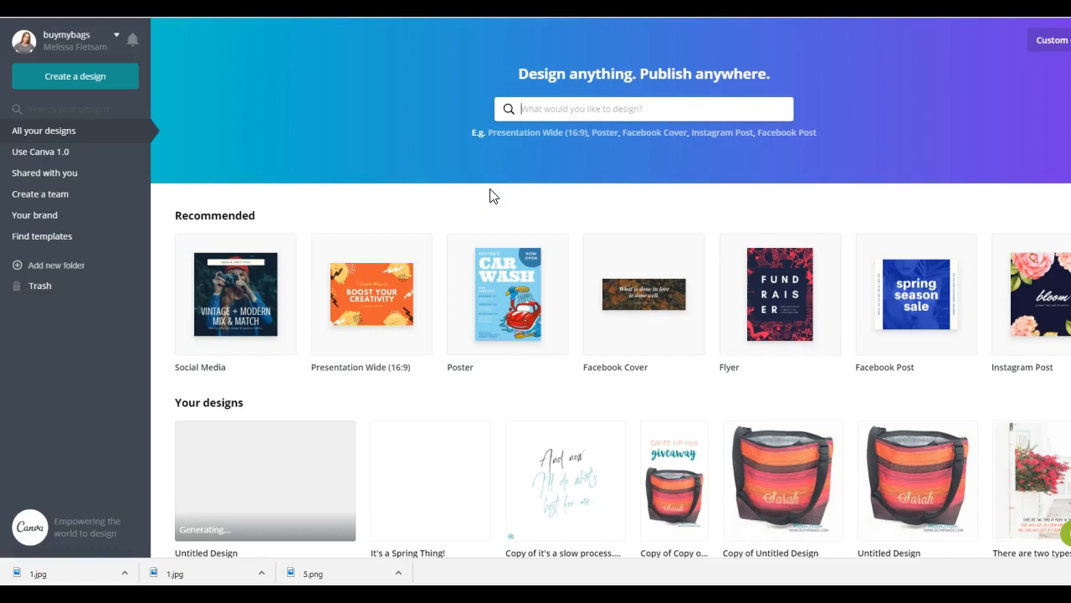
{"action": "mouse_move", "coordinate": [476, 230]}
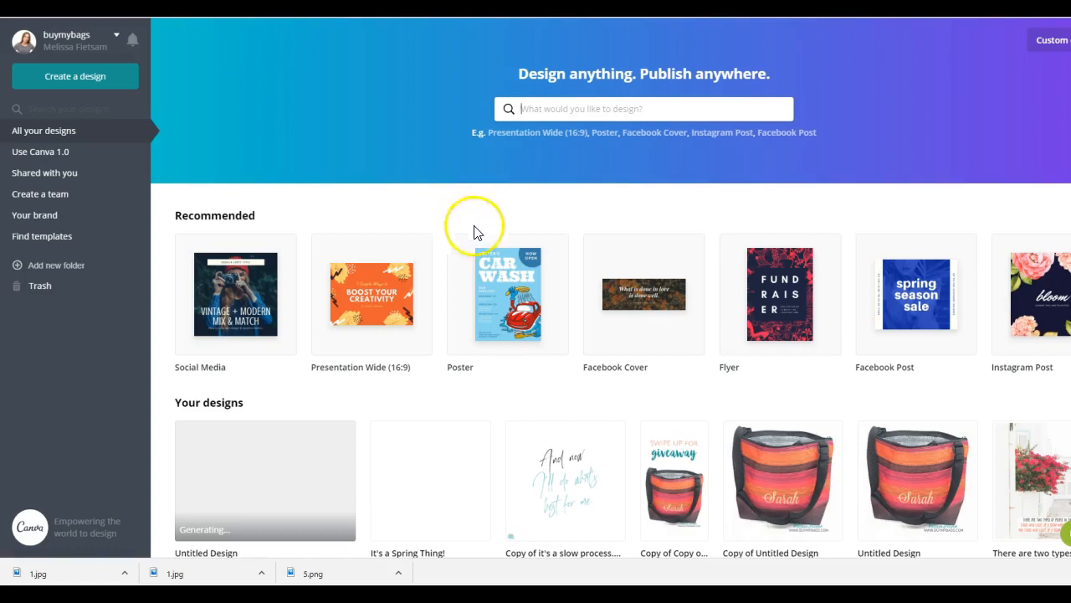
{"action": "mouse_move", "coordinate": [1021, 288]}
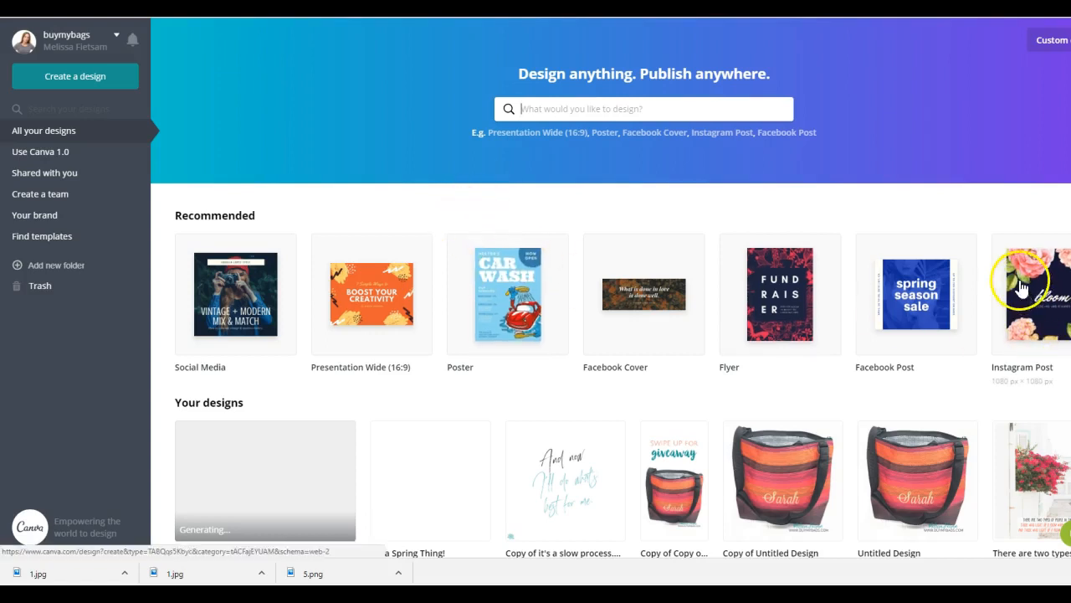
Create a new Instagram Post design from the Recommended row on the home page.
{"action": "left_click", "coordinate": [1022, 294]}
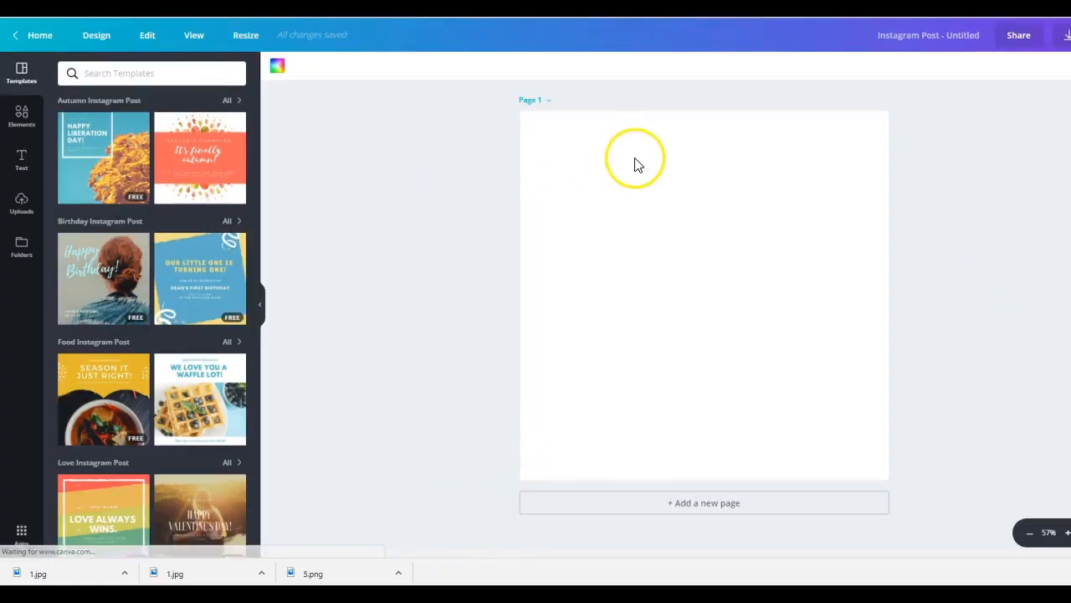
{"action": "mouse_move", "coordinate": [322, 91]}
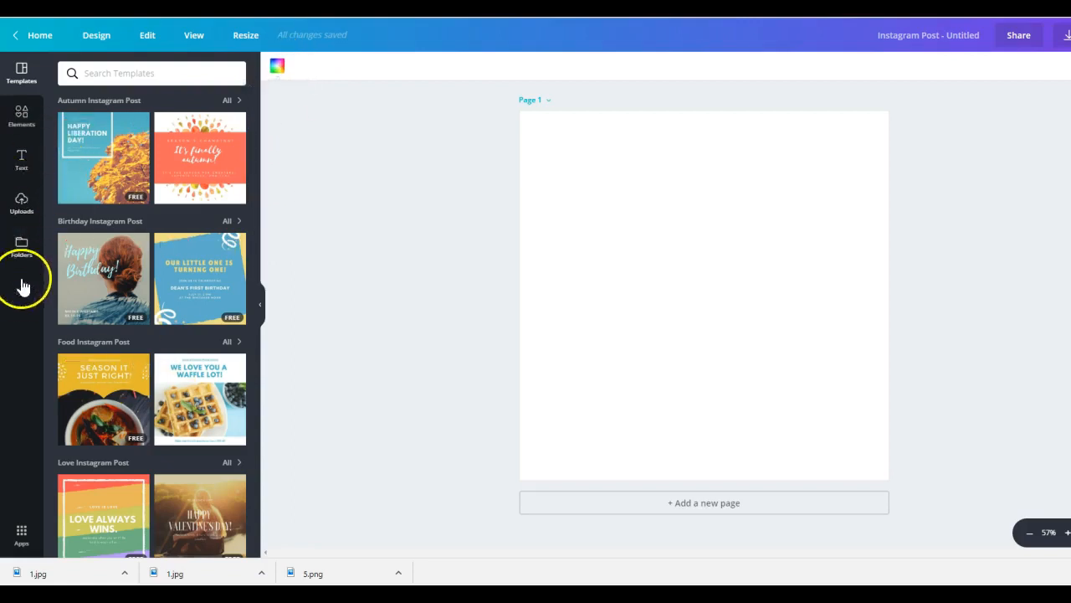
{"action": "mouse_move", "coordinate": [277, 65]}
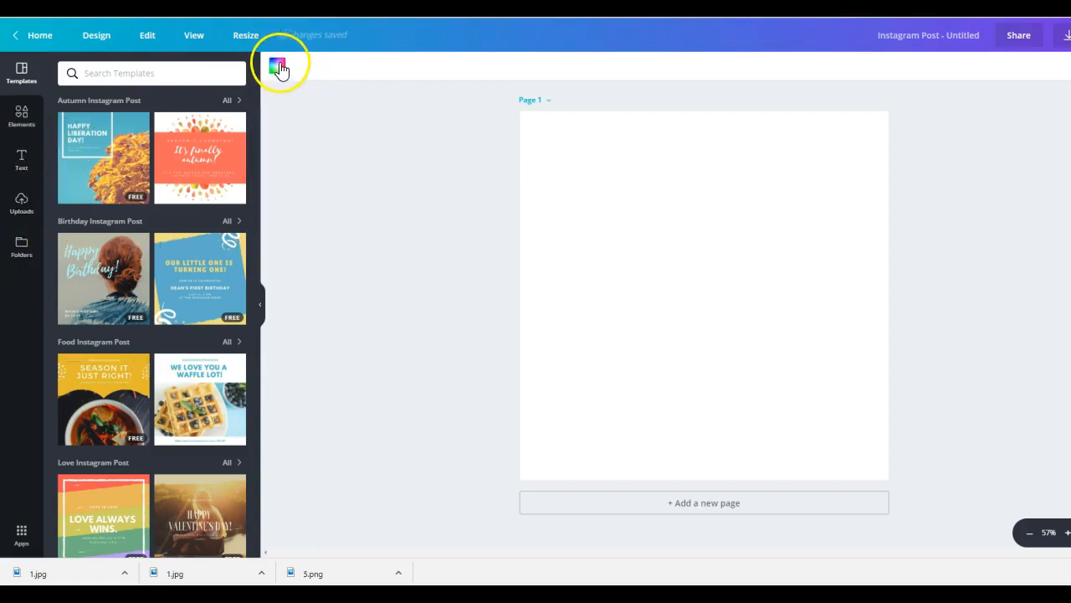
{"action": "mouse_move", "coordinate": [355, 130]}
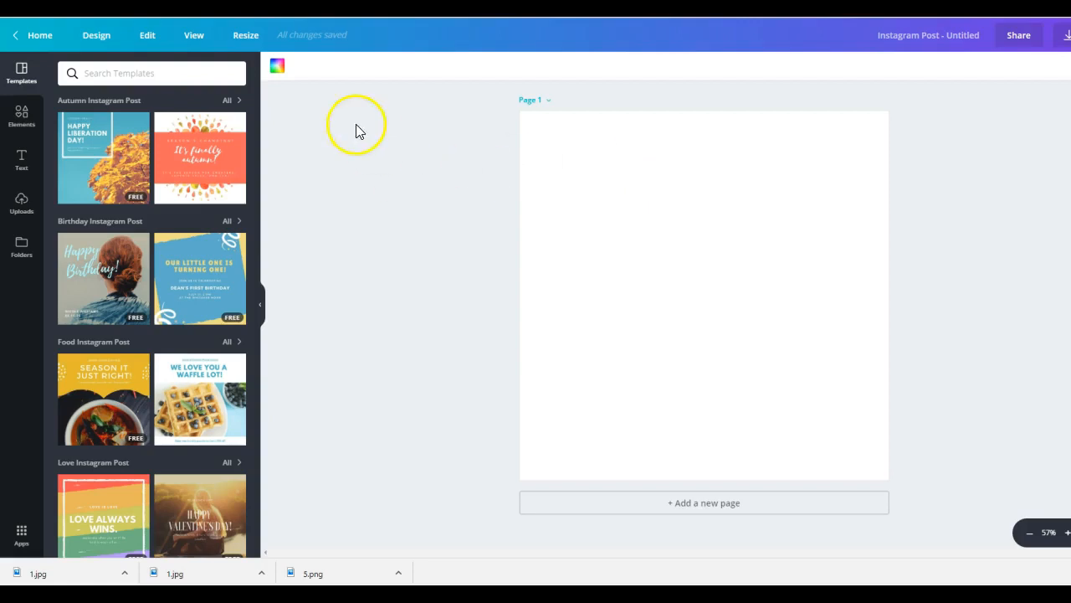
Colour the page background with the purple brand colour, then pick a custom muted shade.
{"action": "left_click", "coordinate": [277, 65]}
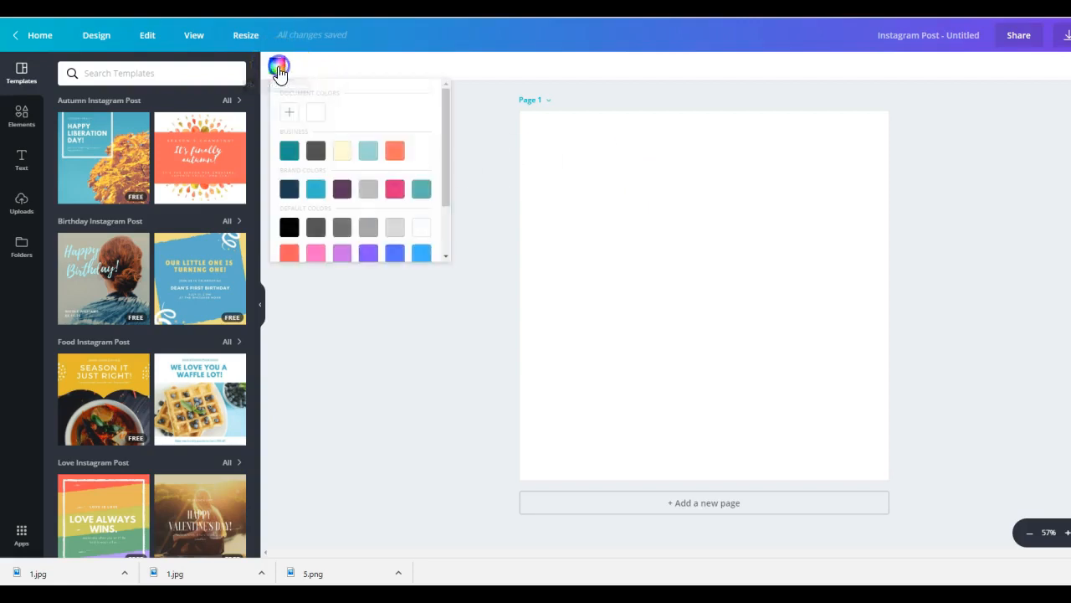
{"action": "mouse_move", "coordinate": [327, 201]}
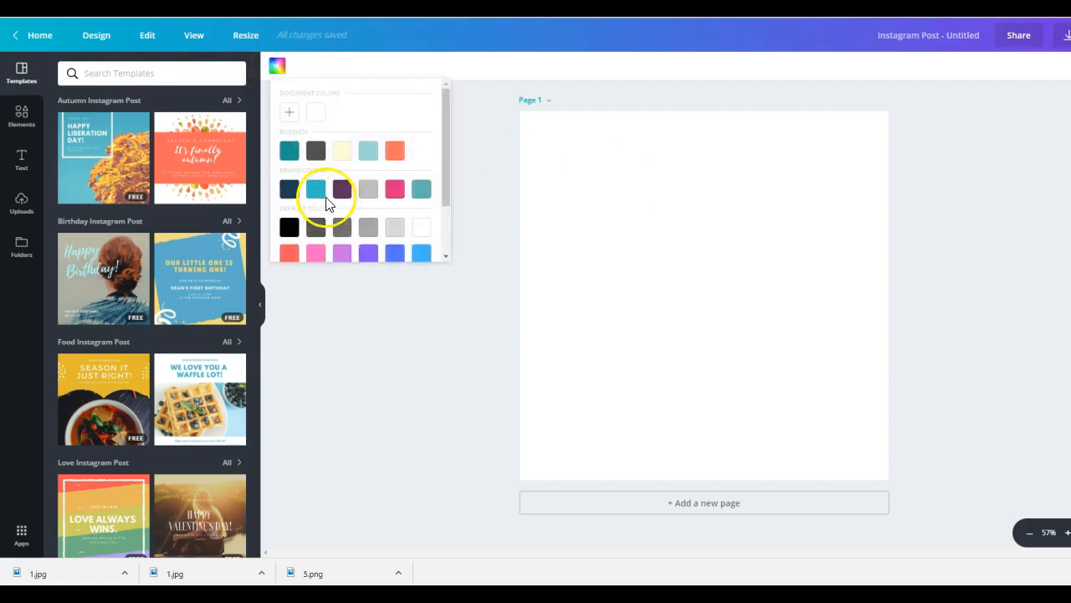
{"action": "left_click", "coordinate": [341, 189]}
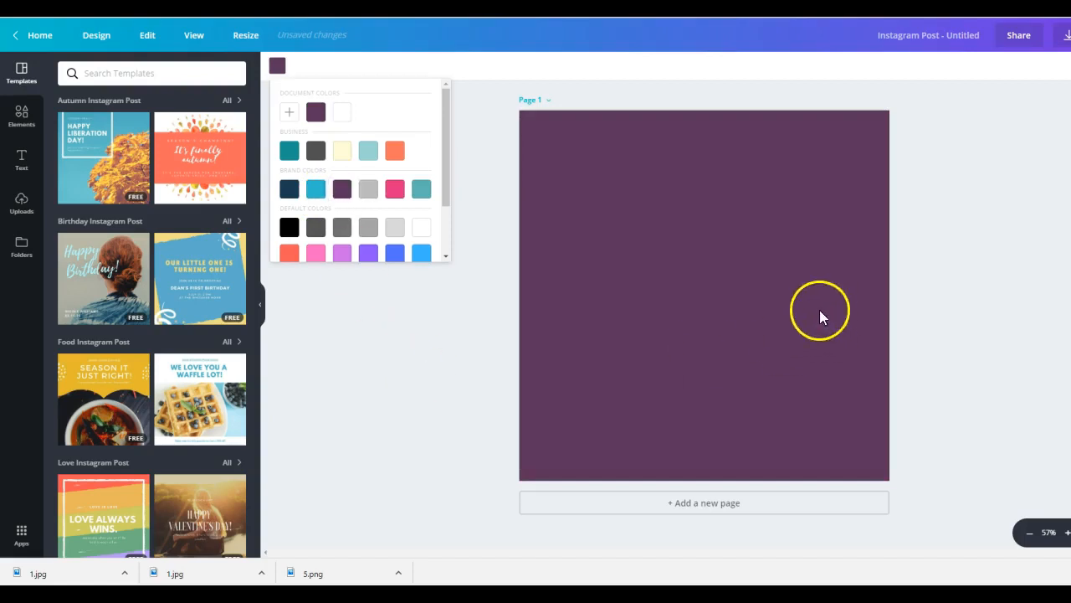
{"action": "mouse_move", "coordinate": [534, 257]}
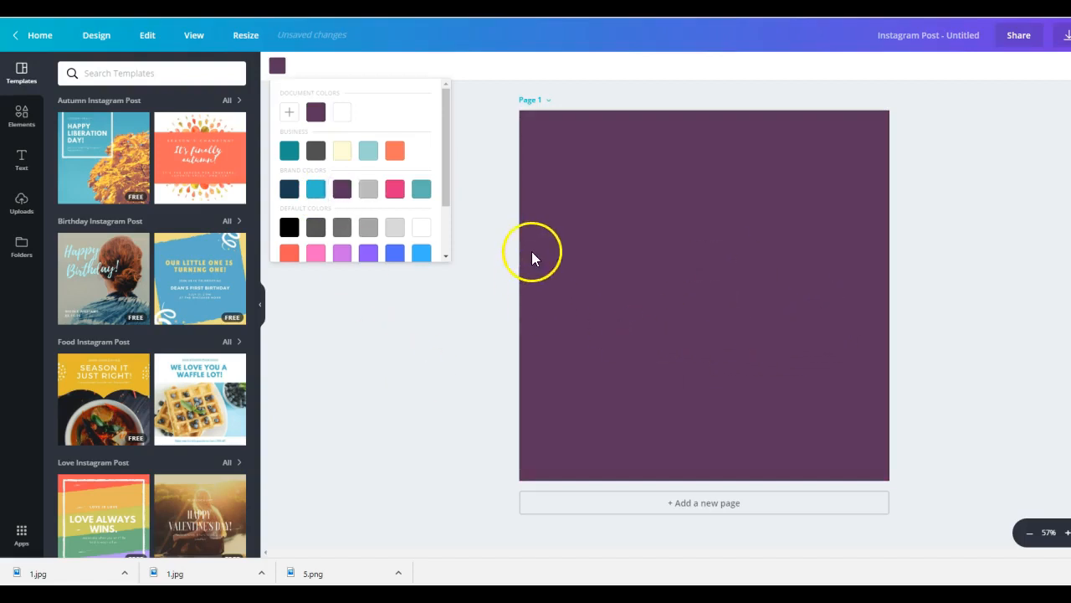
{"action": "mouse_move", "coordinate": [289, 122]}
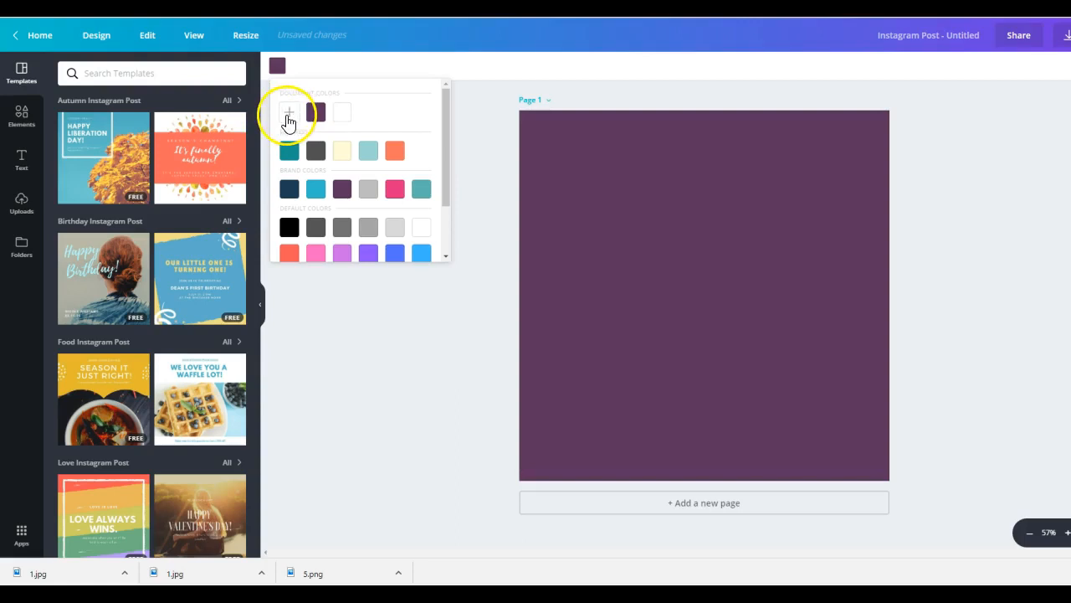
{"action": "left_click", "coordinate": [289, 113]}
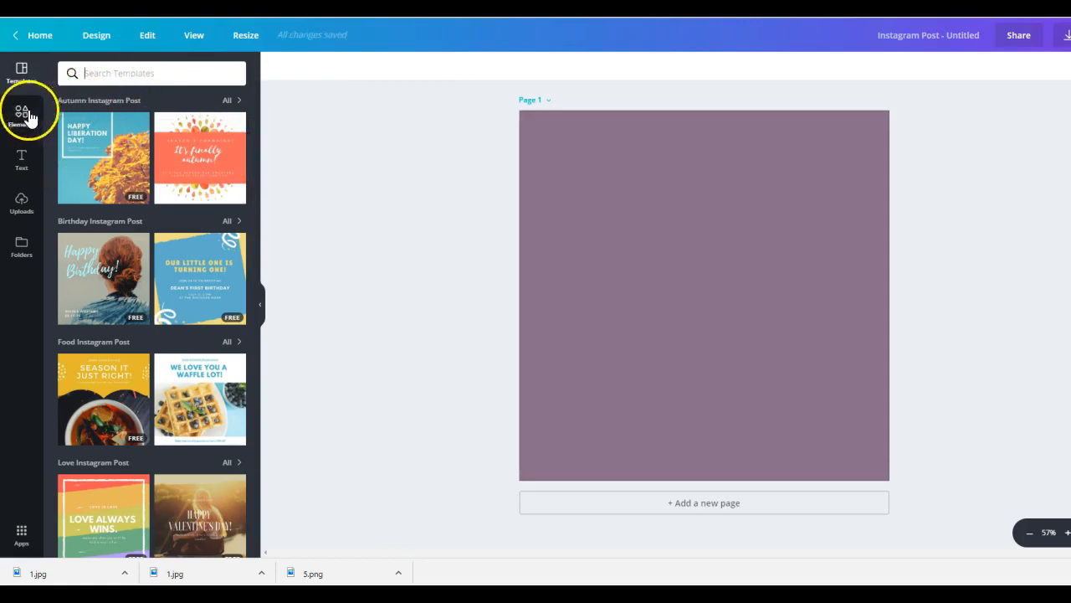
Search the Elements library for backgrounds and show only Photos results.
{"action": "left_click", "coordinate": [21, 113]}
{"action": "type", "text": "background"}
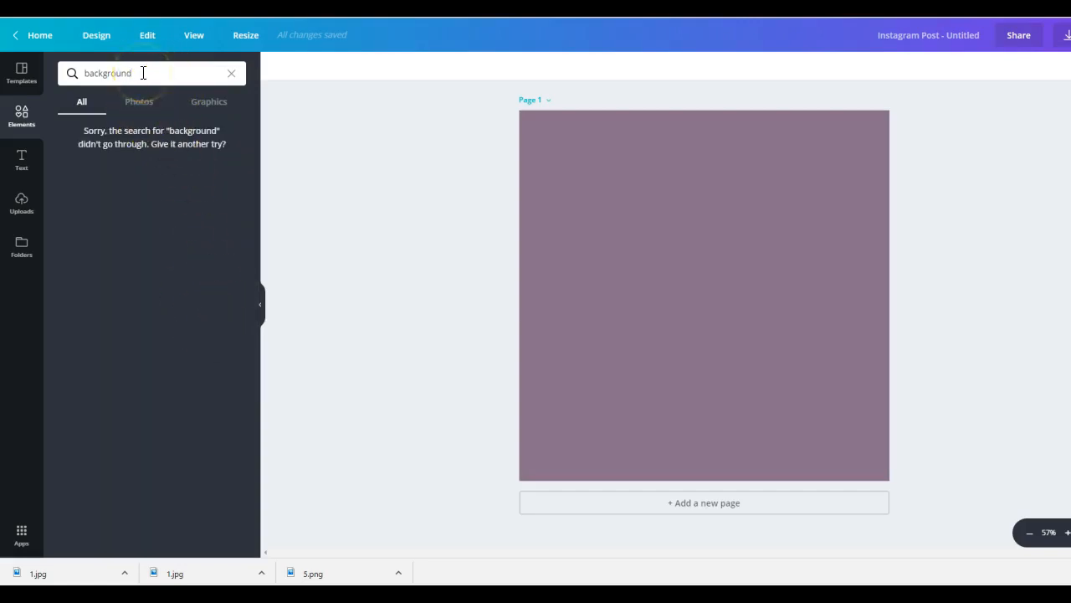
{"action": "type", "text": "s"}
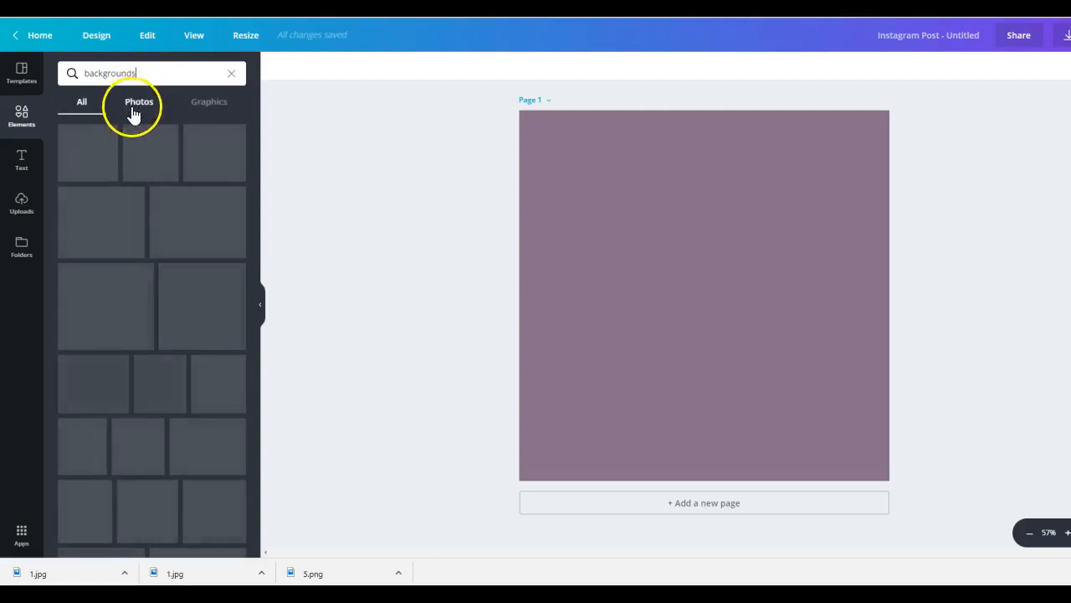
{"action": "left_click", "coordinate": [81, 101]}
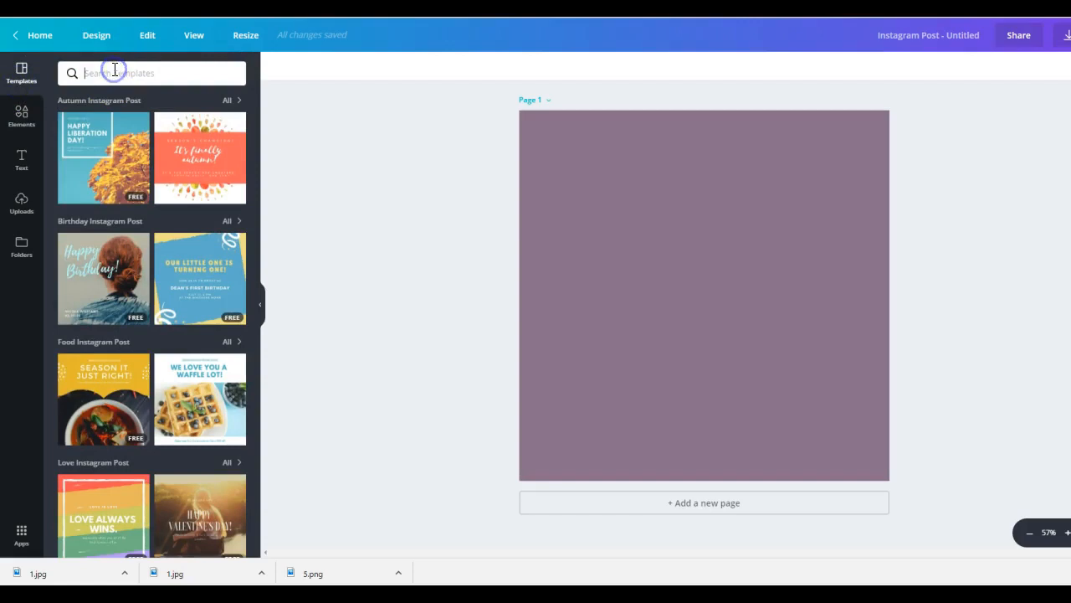
Retry the 'background' photo search, then return to the Canva home page.
{"action": "type", "text": "backgrounds"}
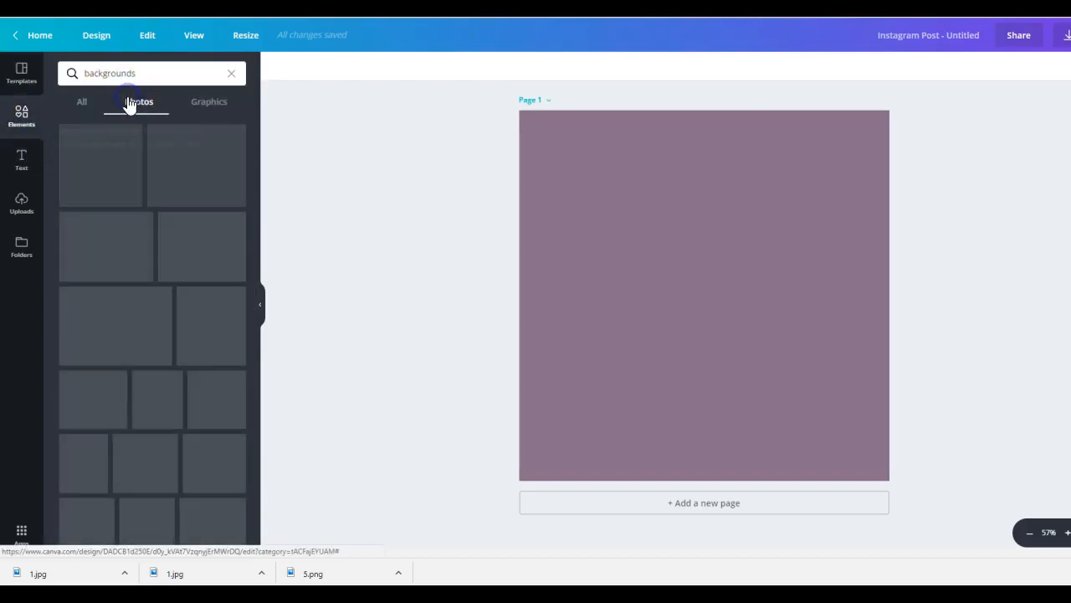
{"action": "left_click", "coordinate": [139, 102]}
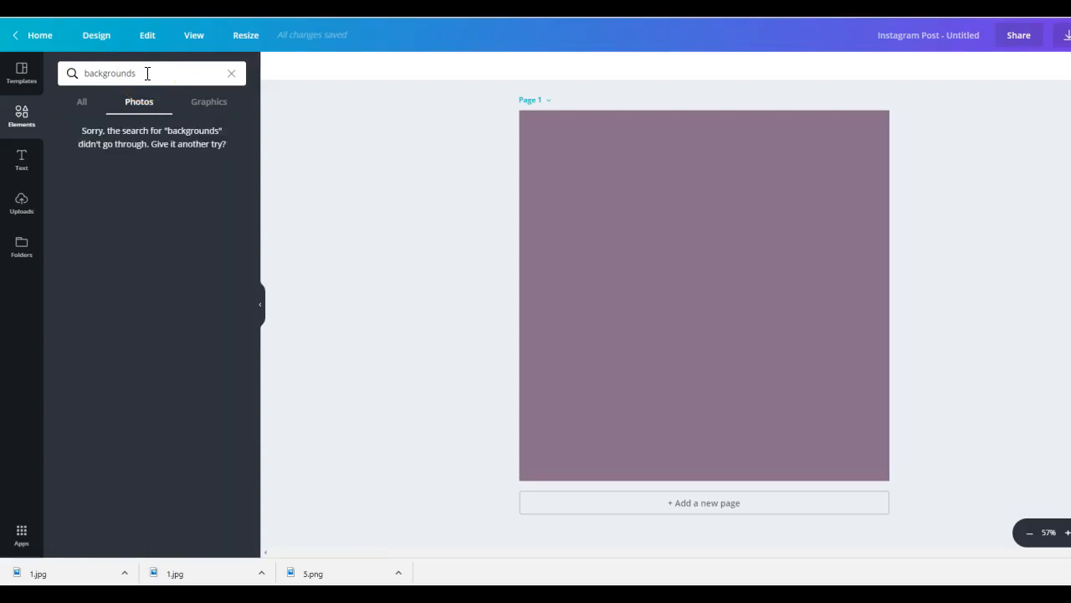
{"action": "left_click", "coordinate": [134, 73]}
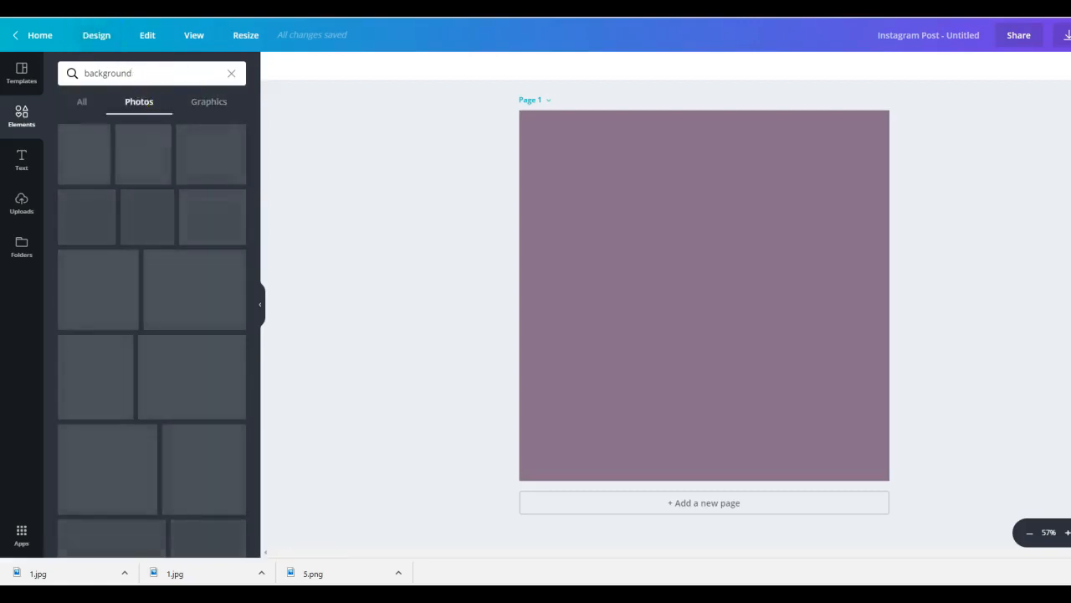
{"action": "left_click", "coordinate": [40, 35]}
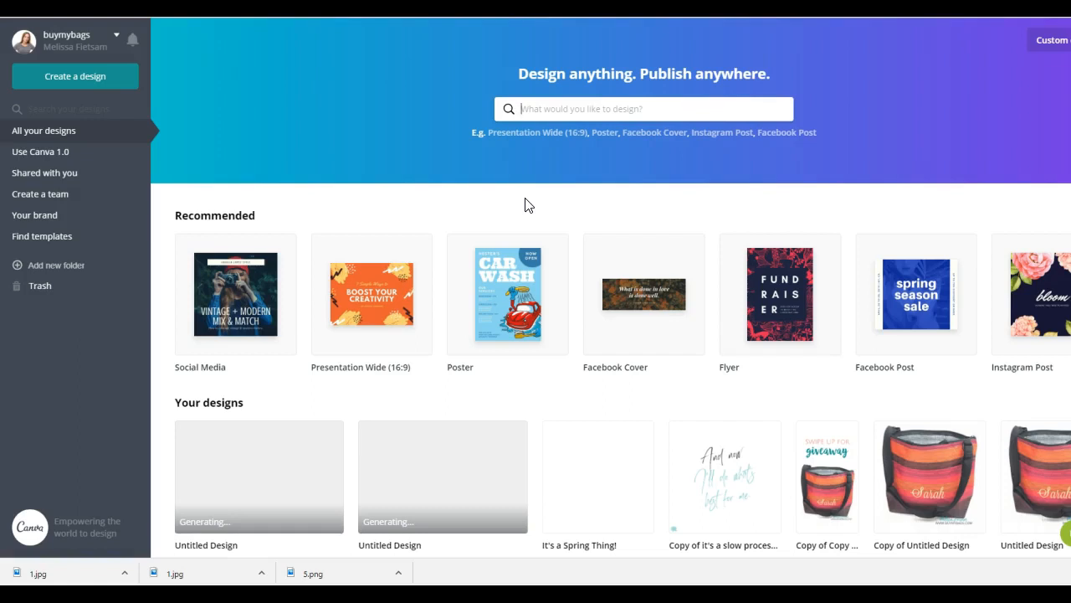
{"action": "mouse_move", "coordinate": [835, 337]}
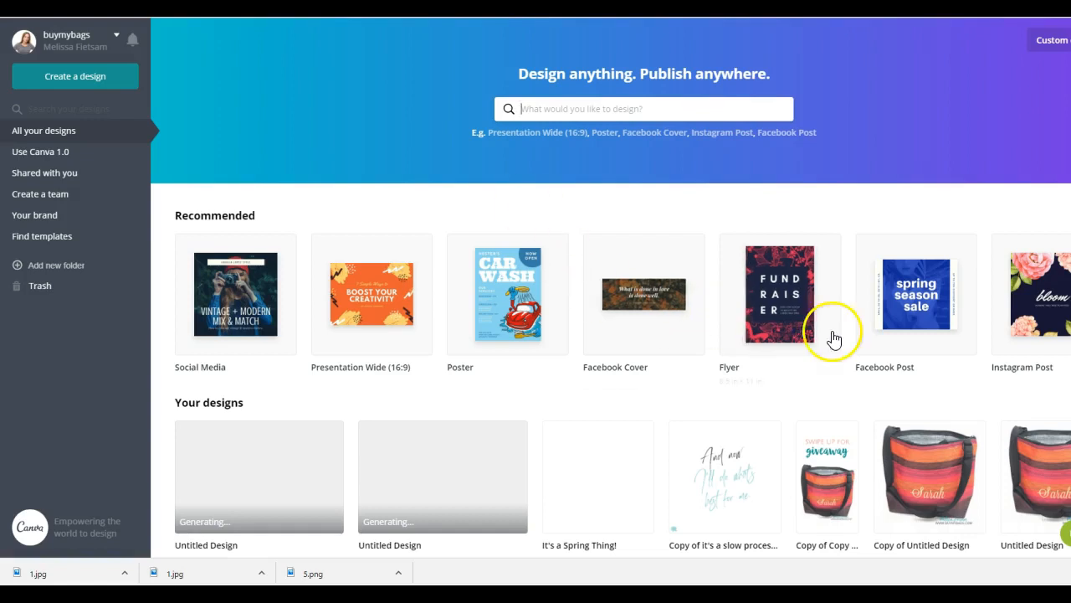
{"action": "mouse_move", "coordinate": [121, 188]}
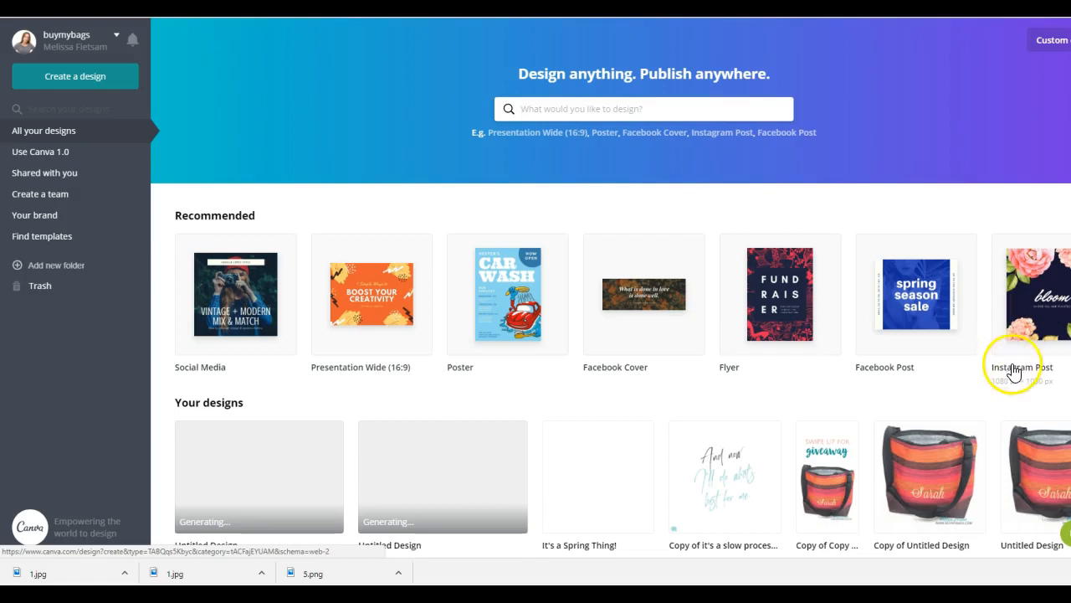
Create another Instagram Post design from the Recommended row.
{"action": "left_click", "coordinate": [1022, 293]}
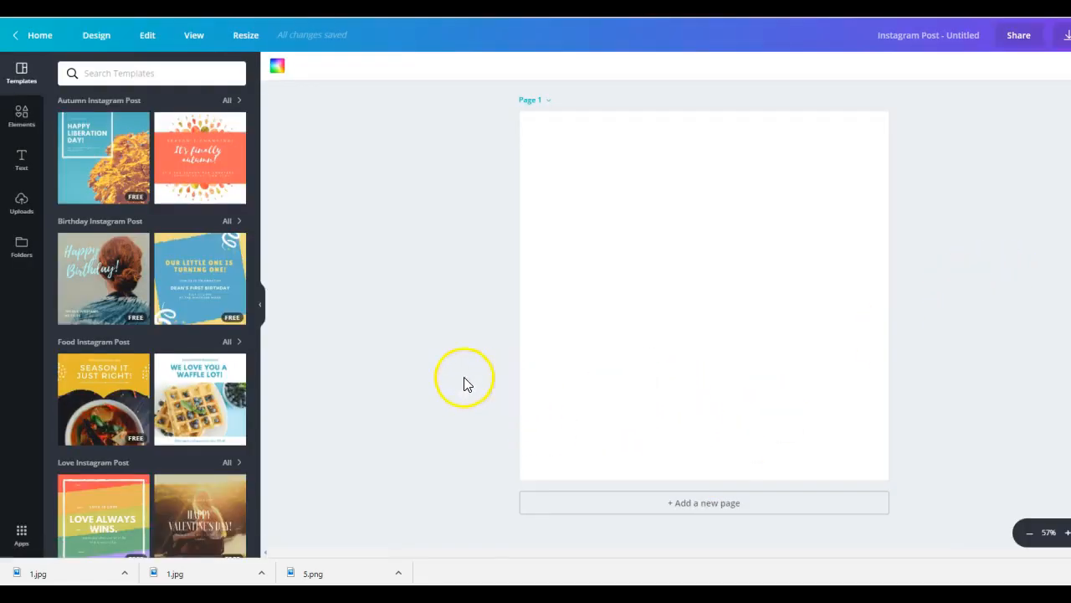
{"action": "mouse_move", "coordinate": [14, 298]}
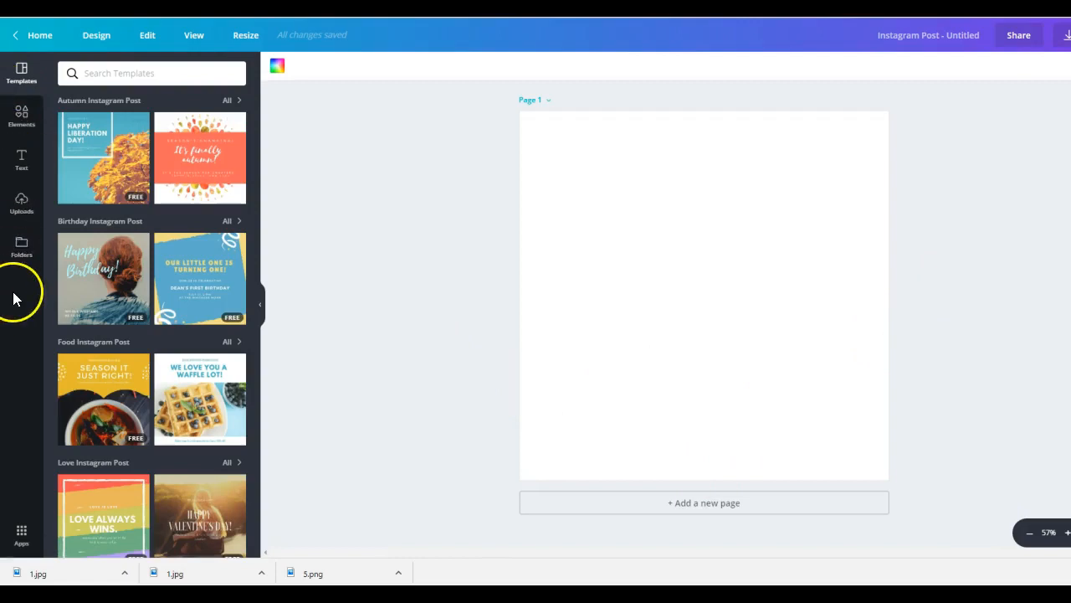
{"action": "mouse_move", "coordinate": [25, 280]}
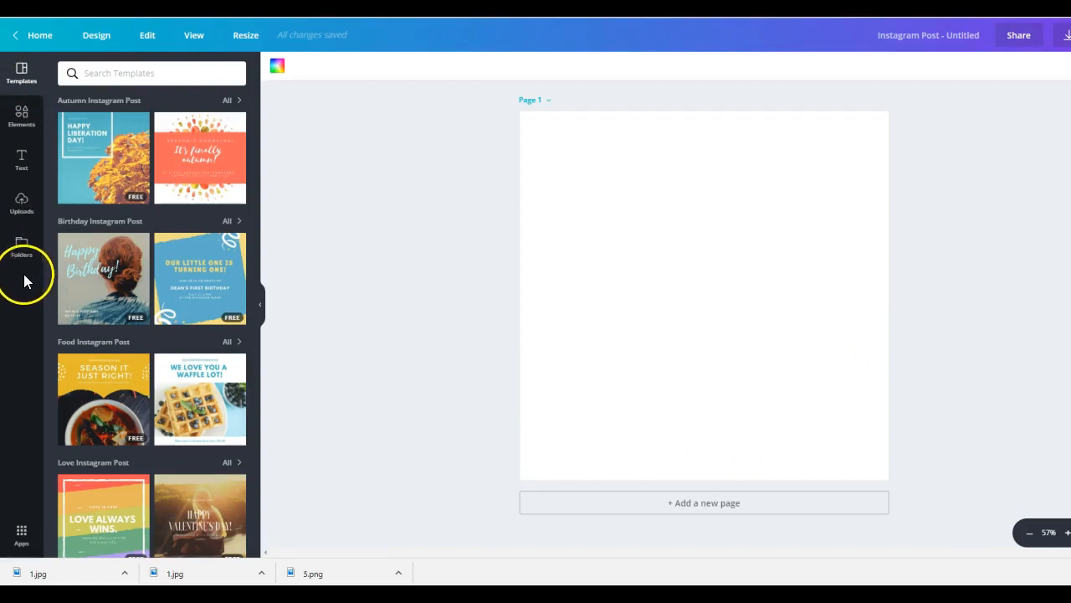
{"action": "mouse_move", "coordinate": [215, 135]}
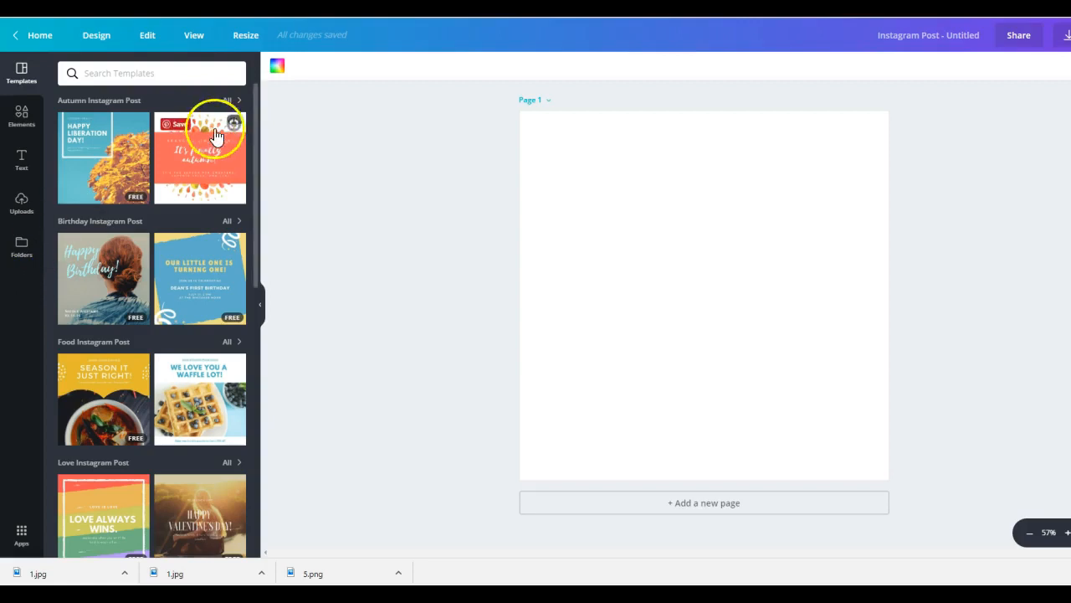
Set the page background to a custom dark plum colour (#5d2648).
{"action": "left_click", "coordinate": [277, 65]}
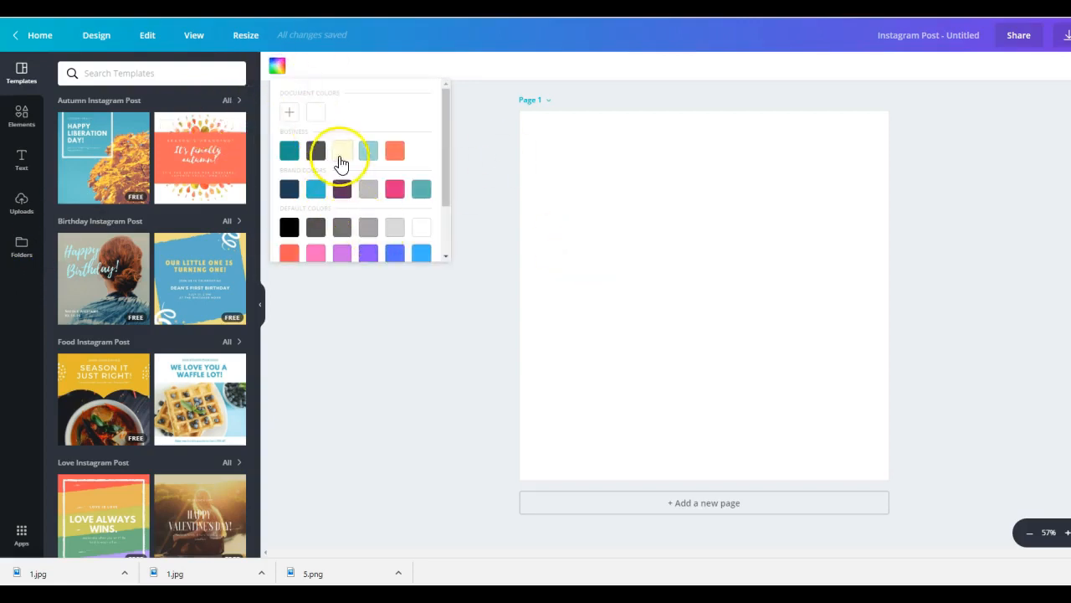
{"action": "left_click", "coordinate": [394, 228]}
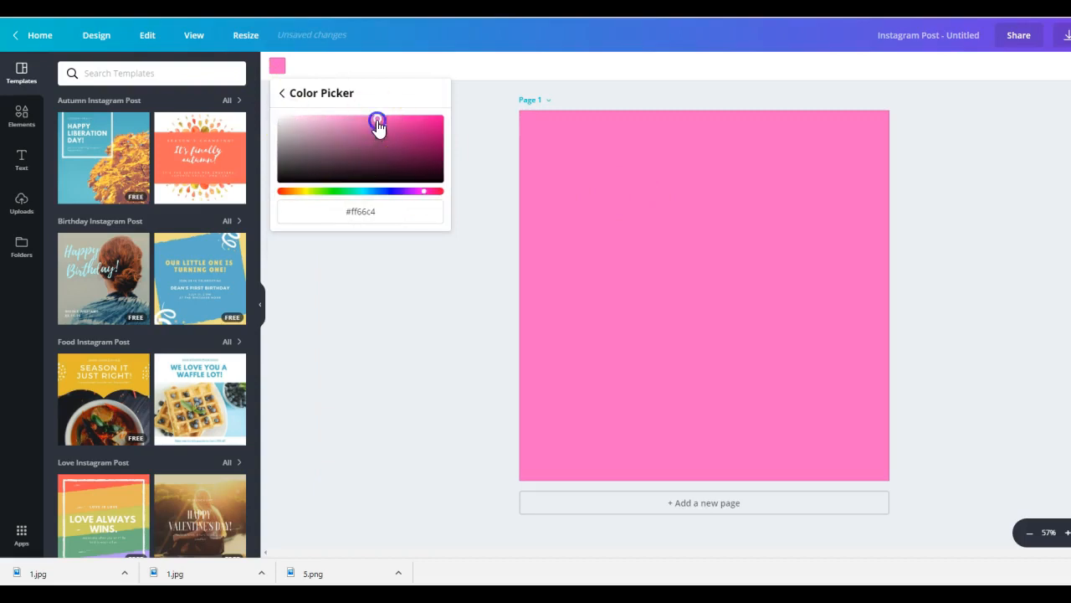
{"action": "left_click_drag", "start_coordinate": [378, 123], "coordinate": [376, 157]}
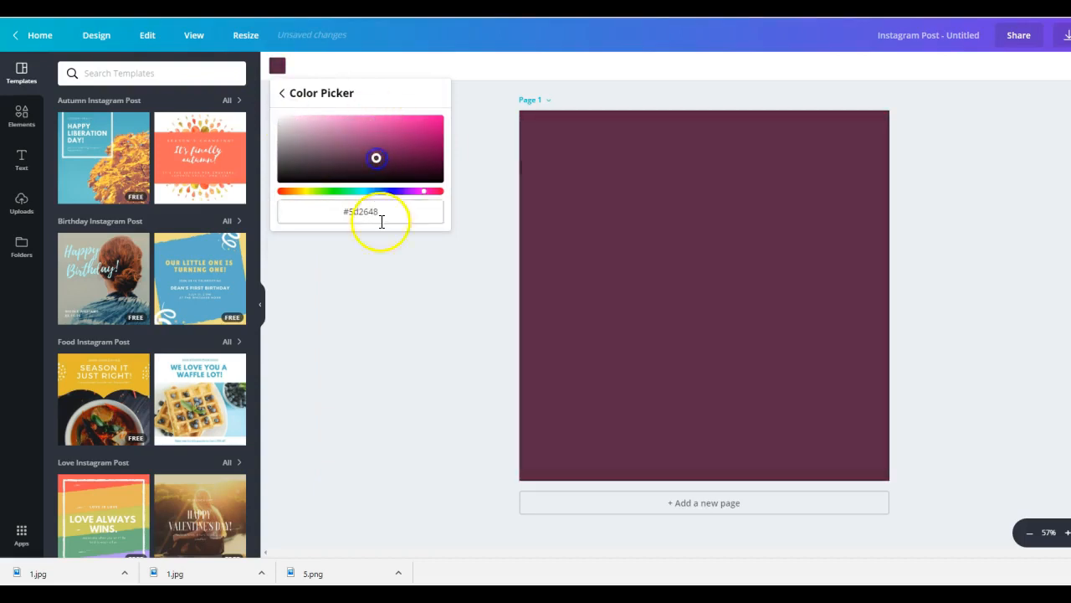
{"action": "left_click", "coordinate": [820, 256]}
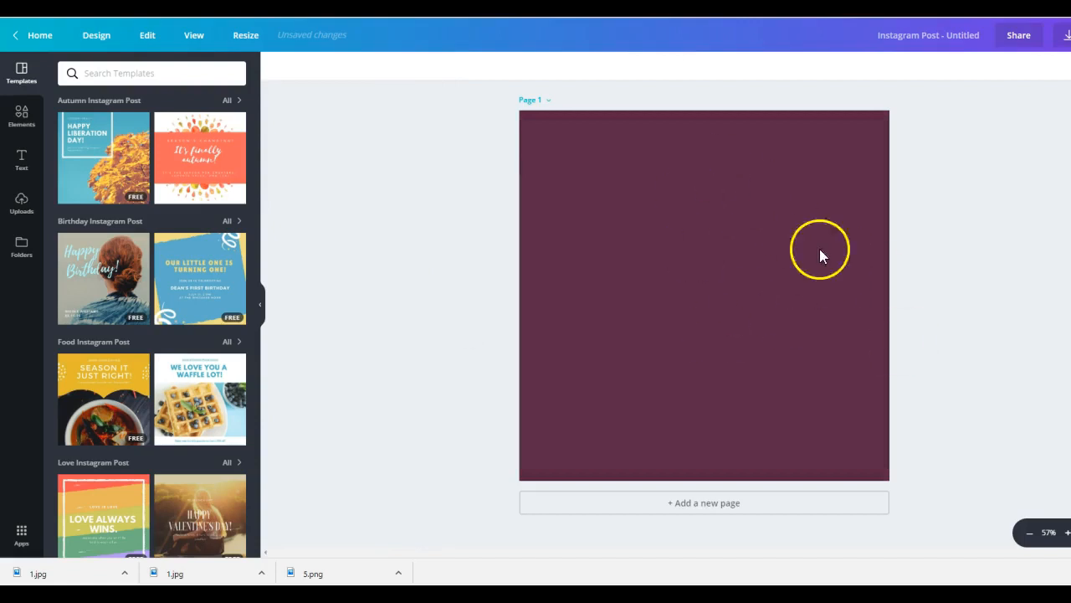
{"action": "mouse_move", "coordinate": [71, 226]}
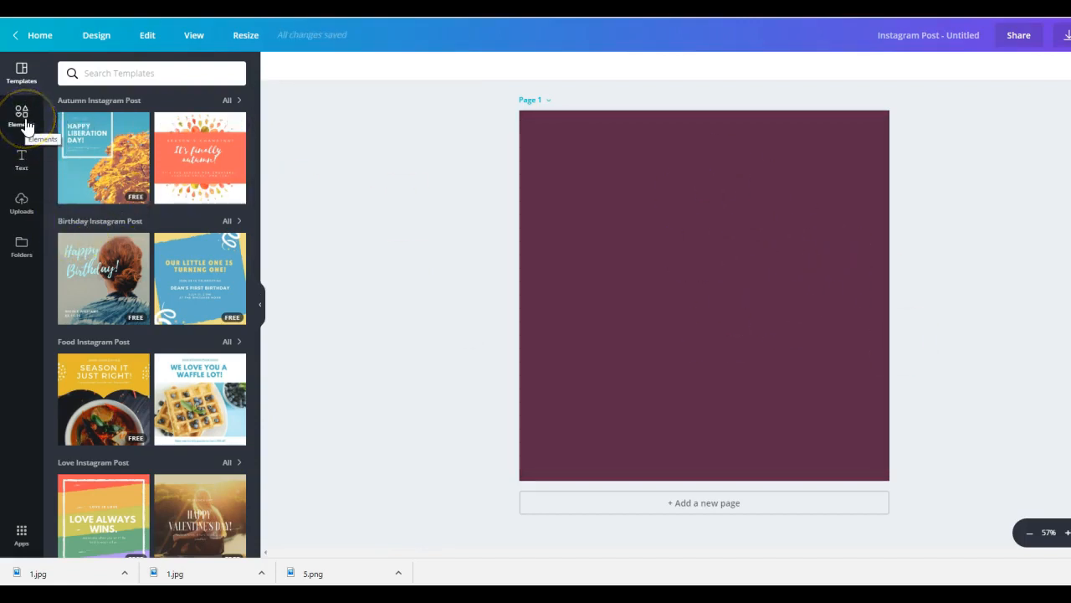
Search the Elements library for 'backgrounds'.
{"action": "left_click", "coordinate": [21, 115]}
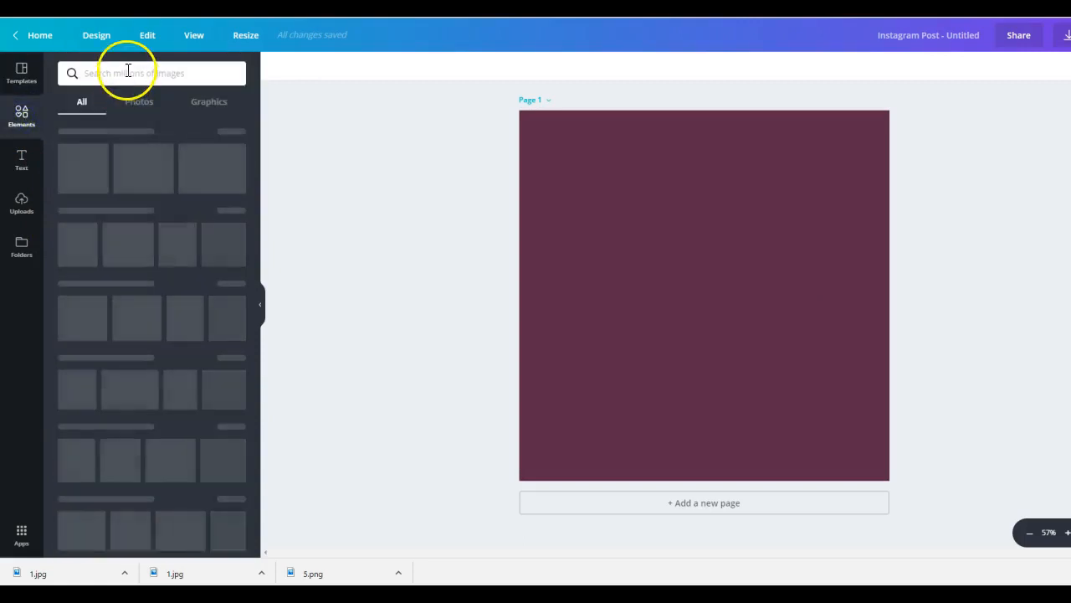
{"action": "type", "text": "b"}
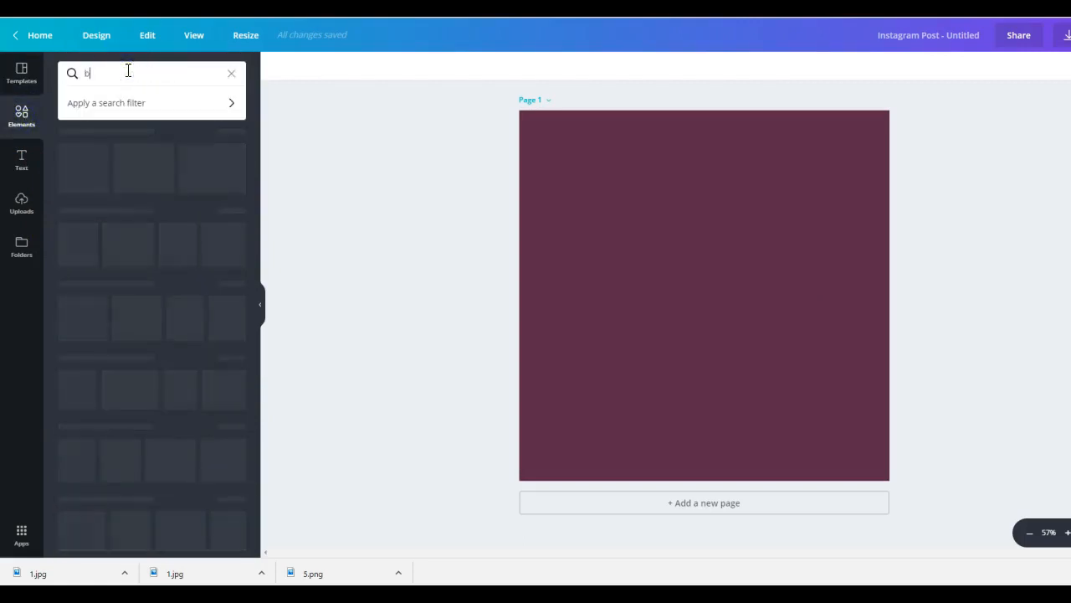
{"action": "type", "text": "ack"}
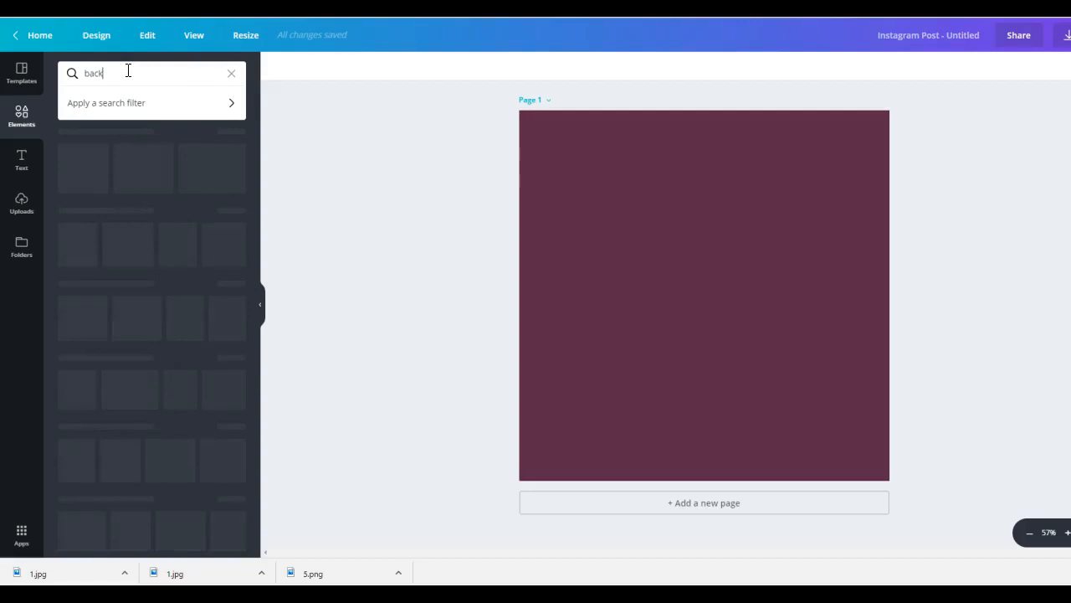
{"action": "type", "text": "grounds"}
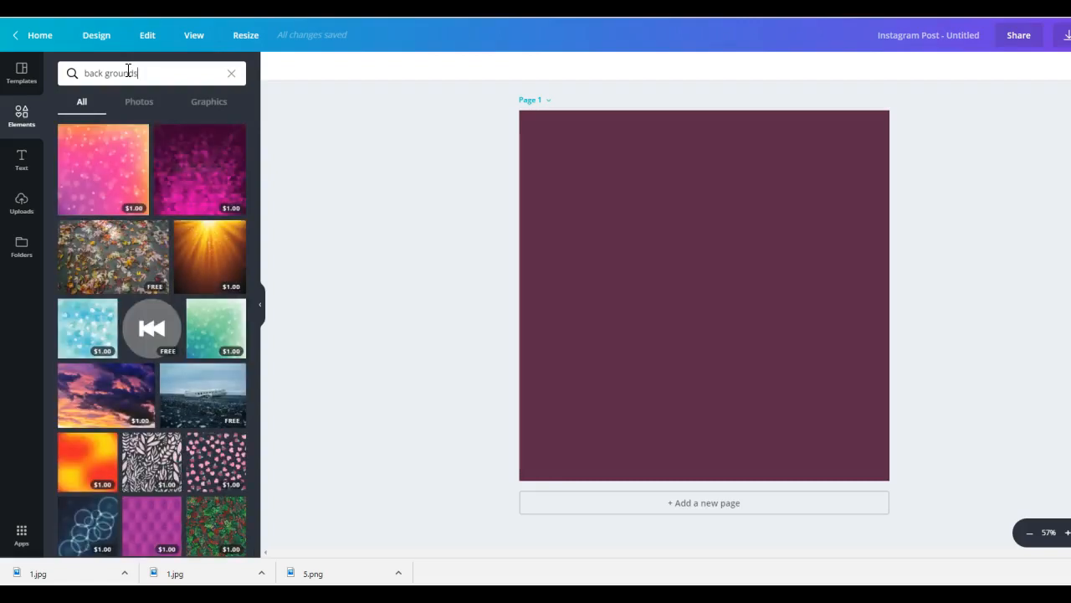
{"action": "mouse_move", "coordinate": [209, 102]}
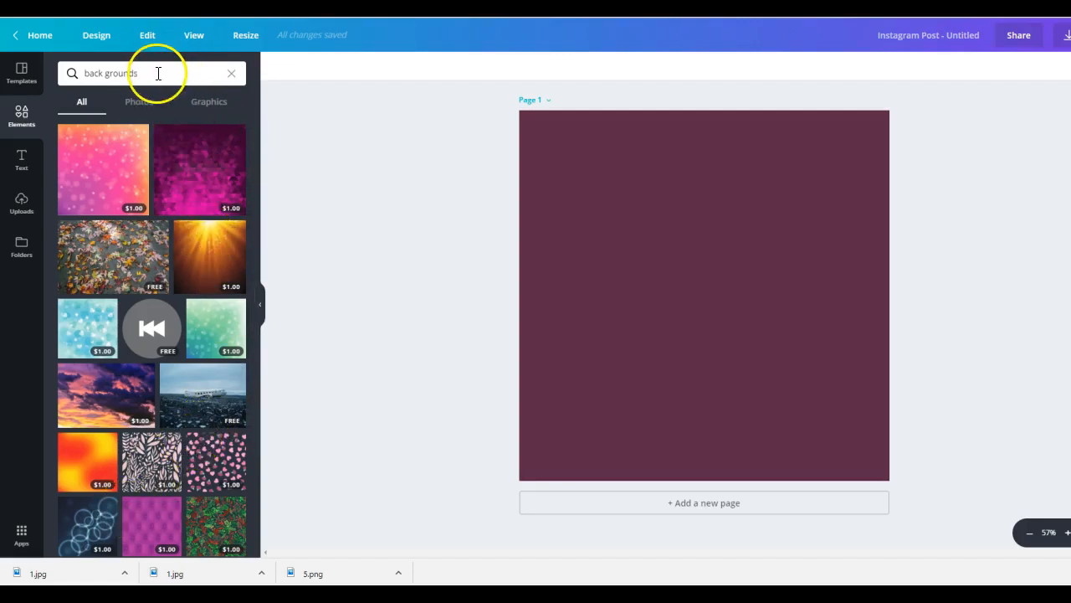
{"action": "mouse_move", "coordinate": [157, 73]}
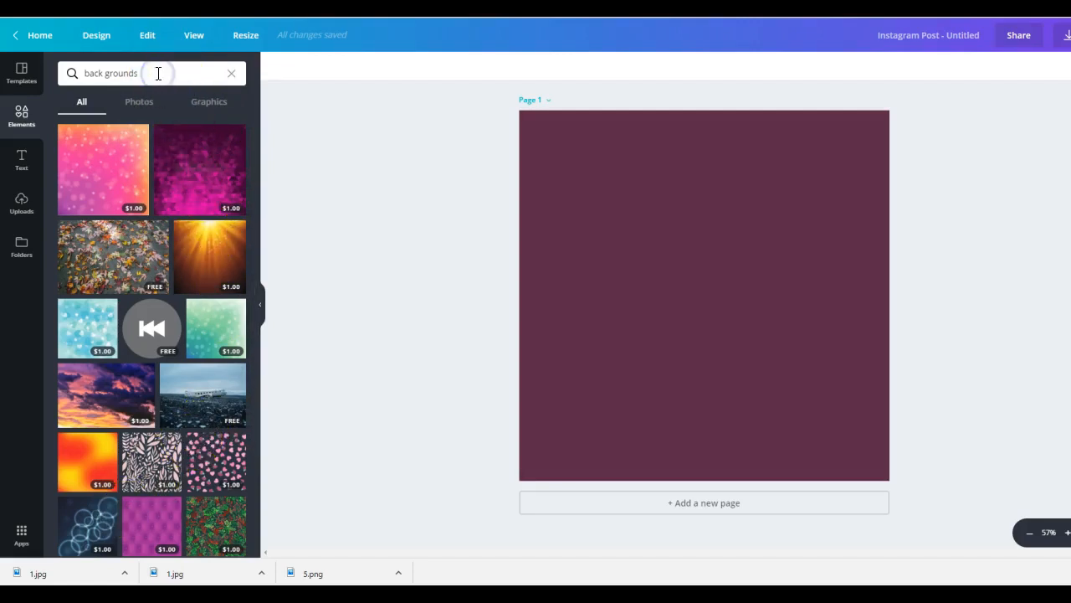
Filter the background search results to free items only.
{"action": "double_click", "coordinate": [122, 73]}
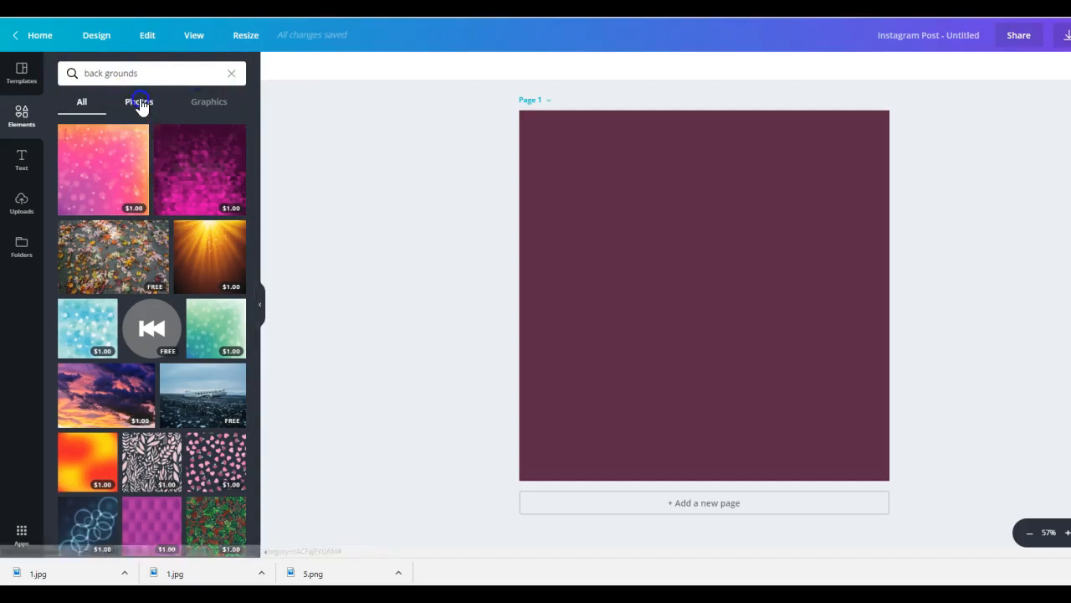
{"action": "left_click", "coordinate": [125, 73]}
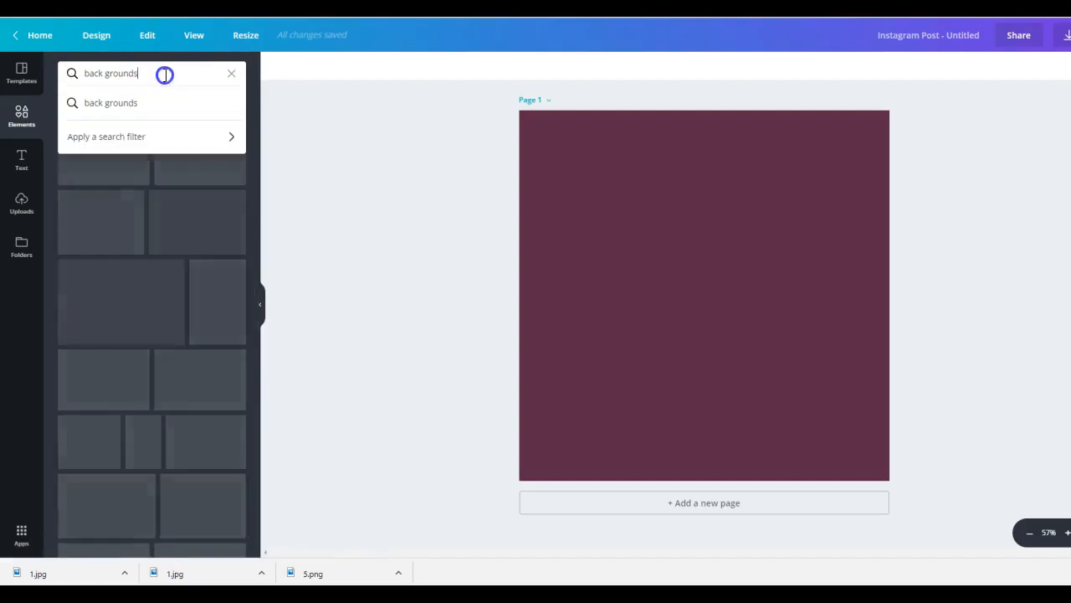
{"action": "left_click", "coordinate": [112, 102]}
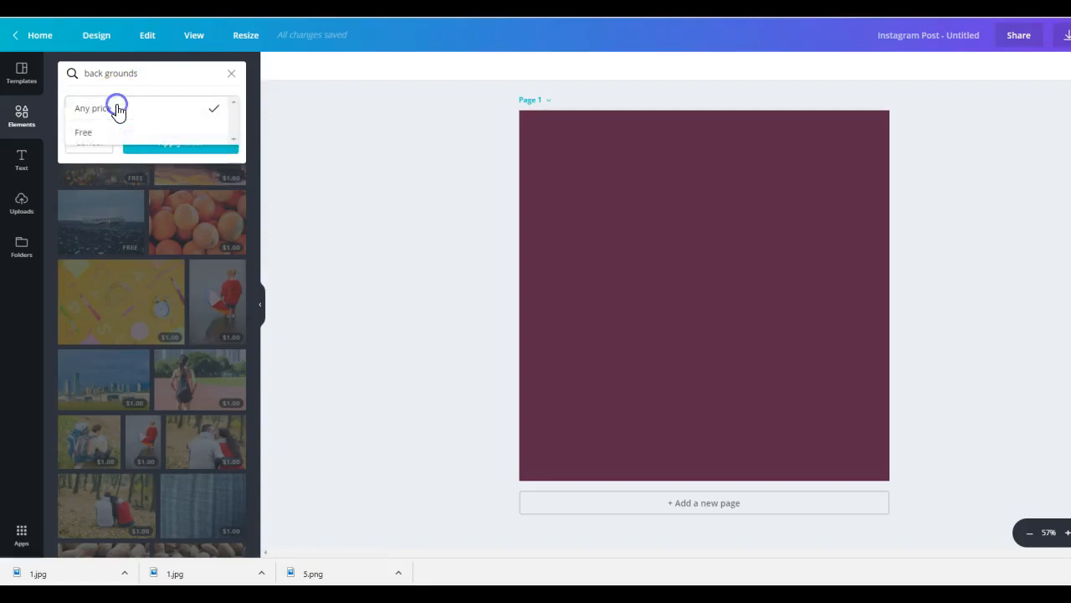
{"action": "left_click", "coordinate": [83, 132]}
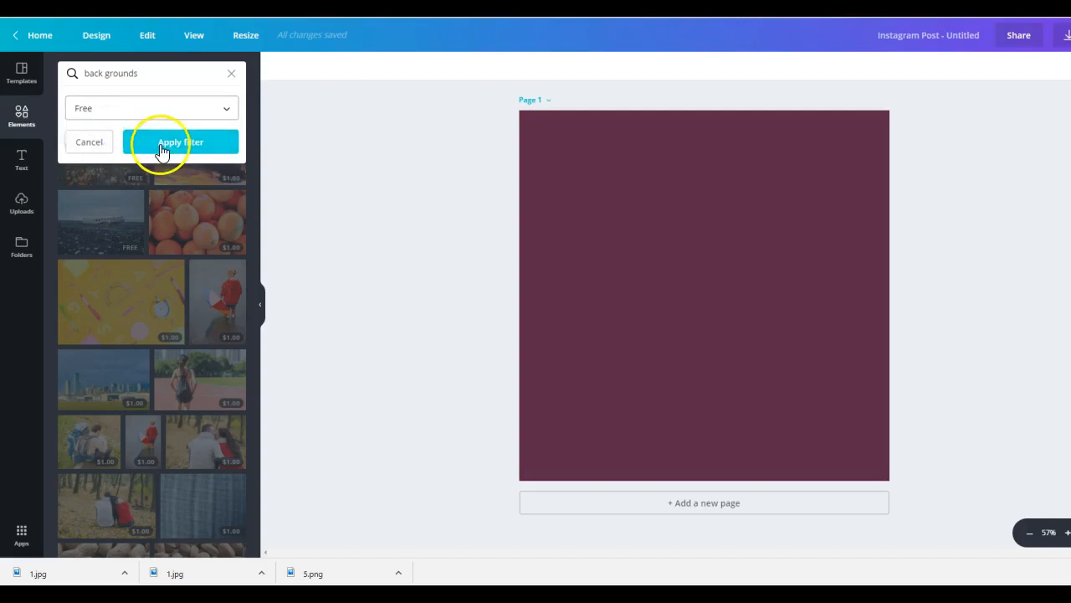
{"action": "left_click", "coordinate": [180, 141]}
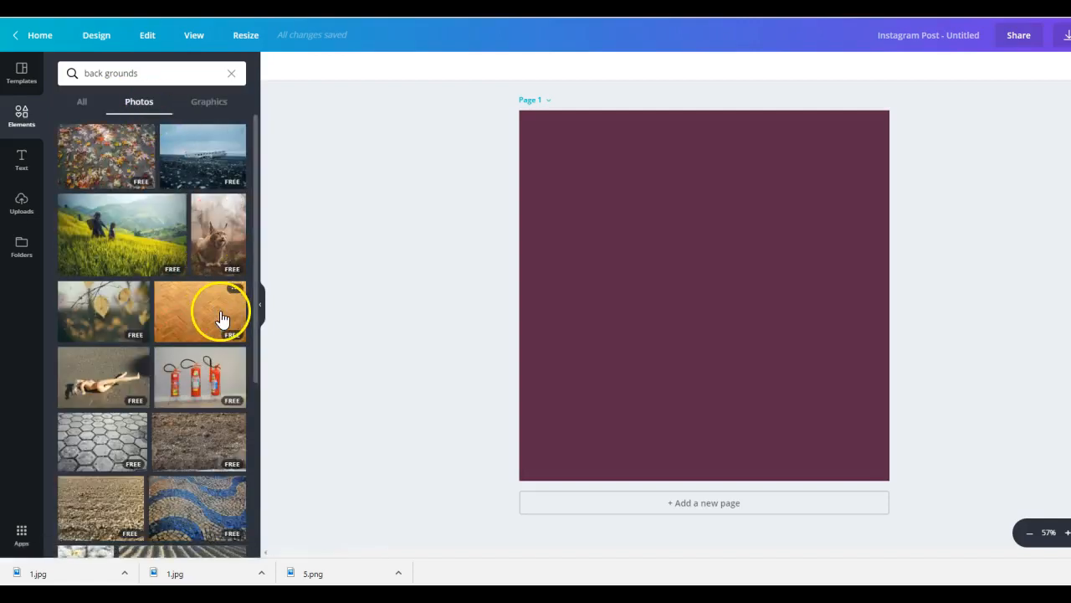
Add the free herringbone brick photo to the page and switch results to Graphics.
{"action": "left_click", "coordinate": [200, 311]}
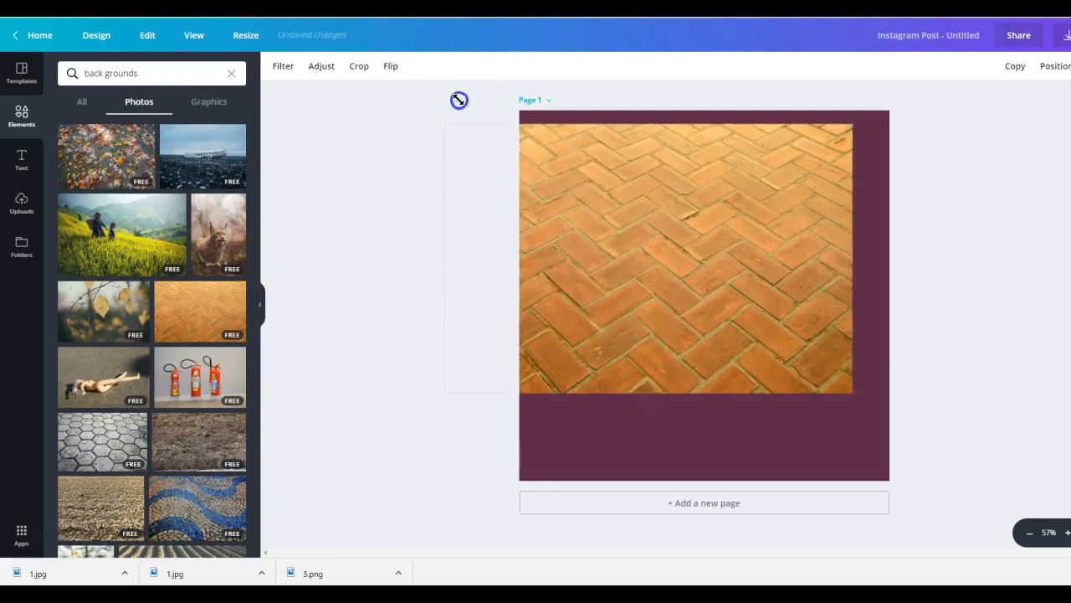
{"action": "left_click", "coordinate": [686, 251]}
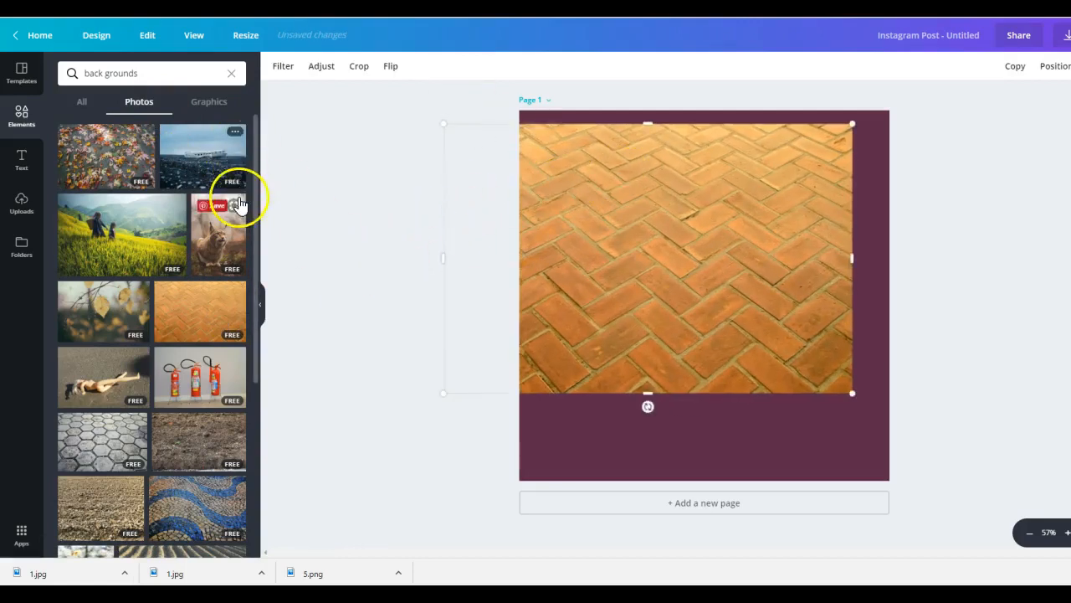
{"action": "left_click", "coordinate": [208, 101]}
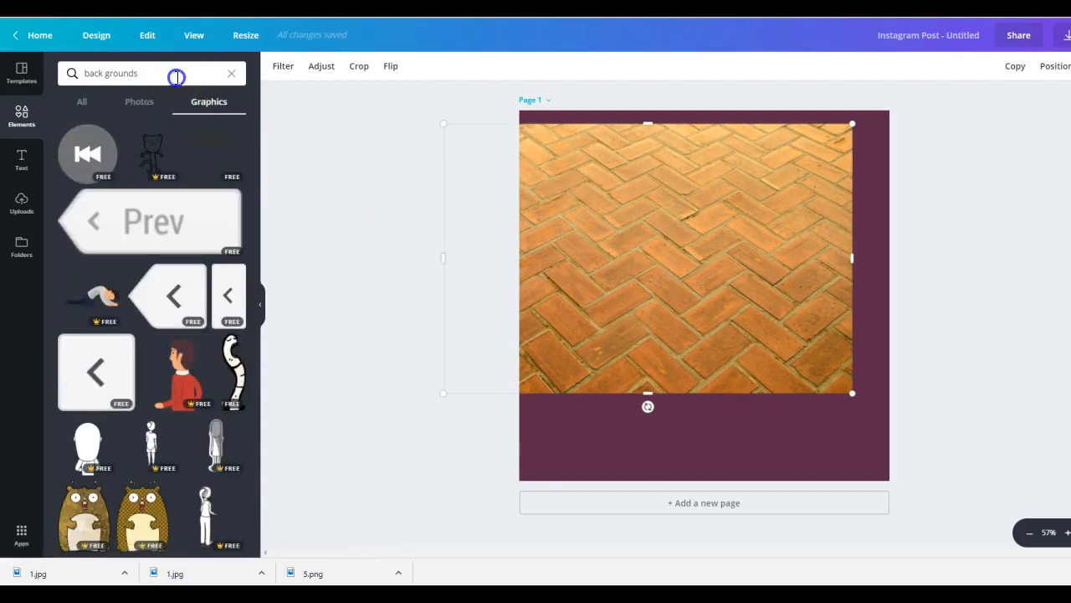
{"action": "left_click", "coordinate": [134, 73]}
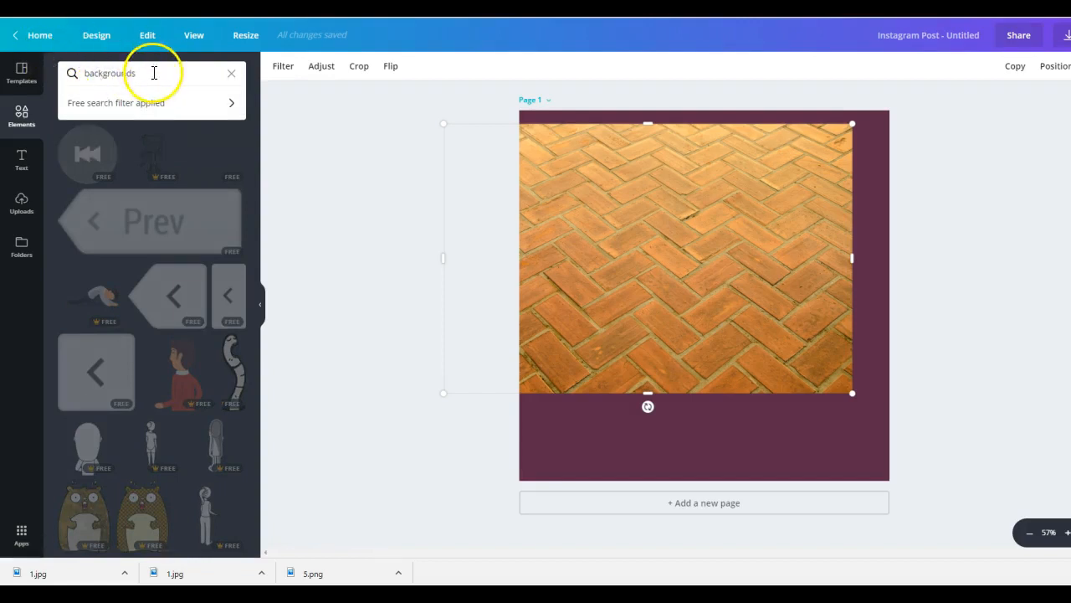
Search graphics for 'backgrounds and textures' and add the purple-pink diamond pattern.
{"action": "type", "text": "ad"}
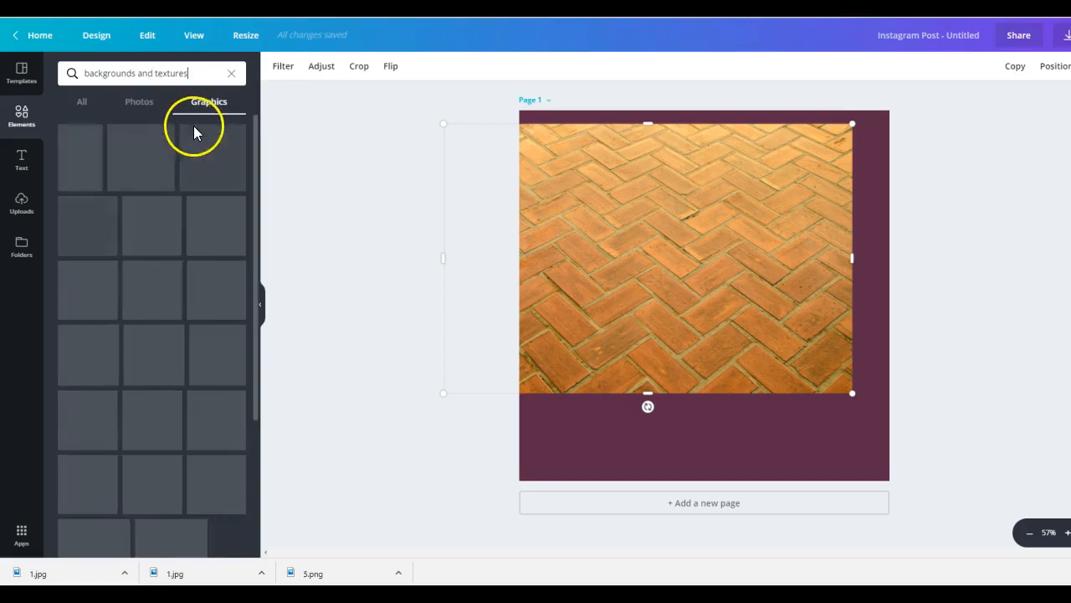
{"action": "left_click", "coordinate": [208, 101]}
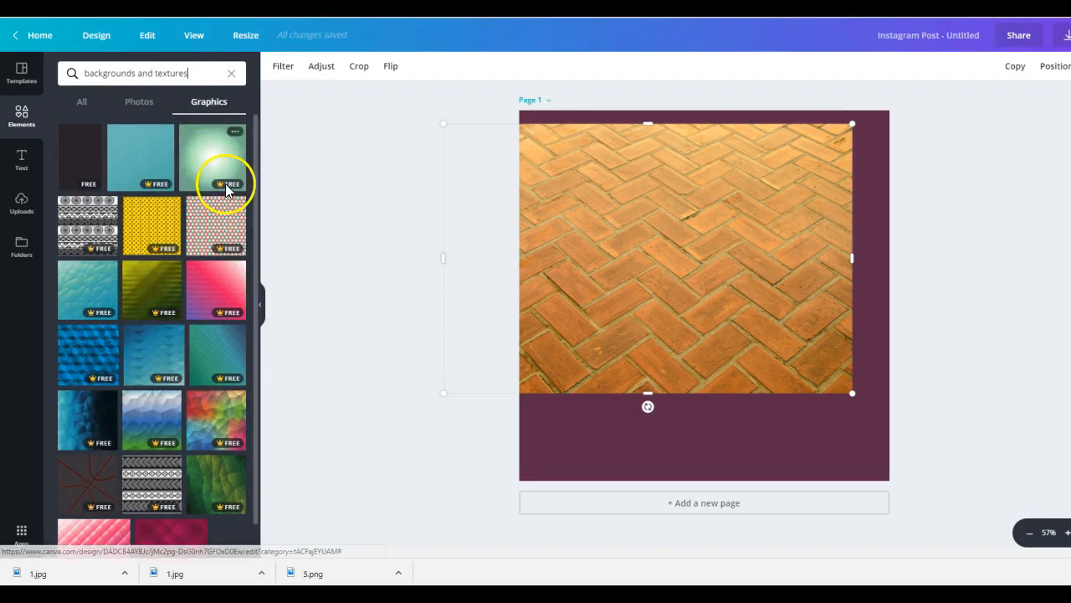
{"action": "scroll", "scroll_direction": "down", "scroll_amount": 3}
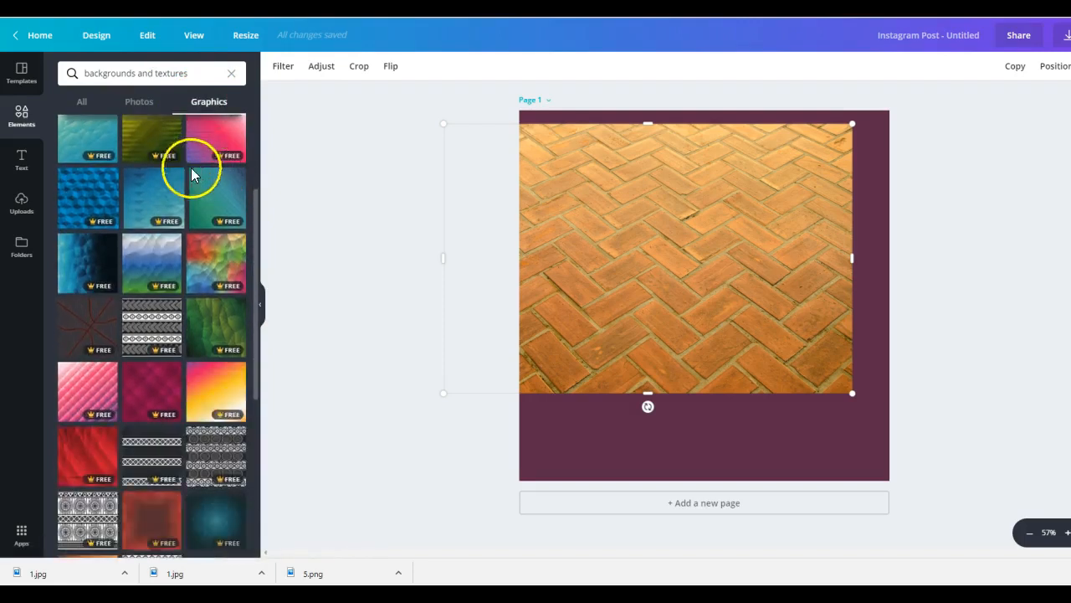
{"action": "scroll", "scroll_direction": "down", "scroll_amount": 3}
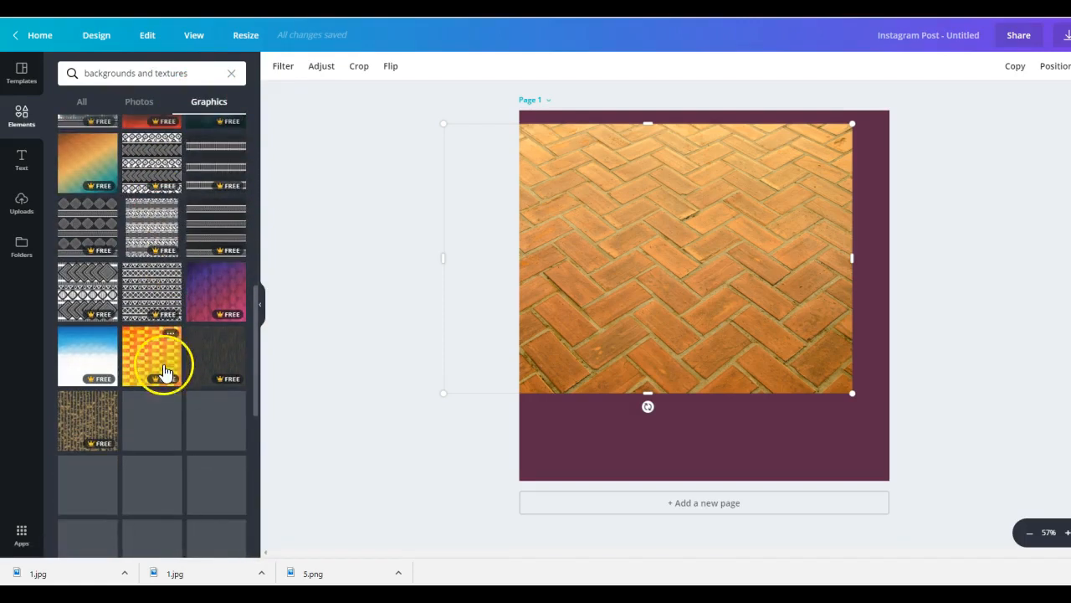
{"action": "left_click", "coordinate": [216, 291]}
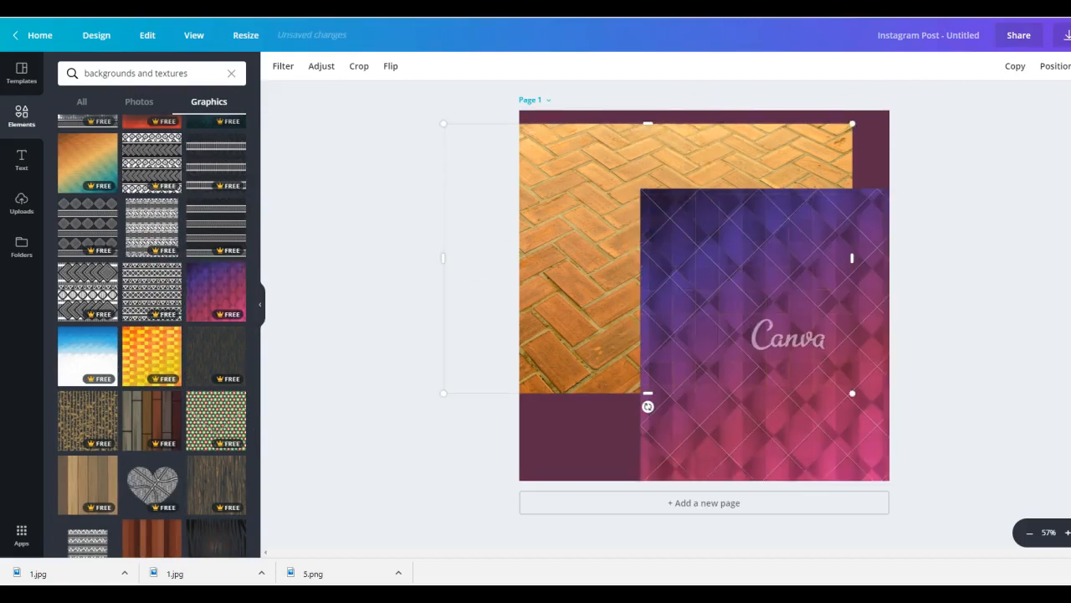
Delete the selected page content and rerun the 'backgrounds and textures' search.
{"action": "key", "text": "Delete"}
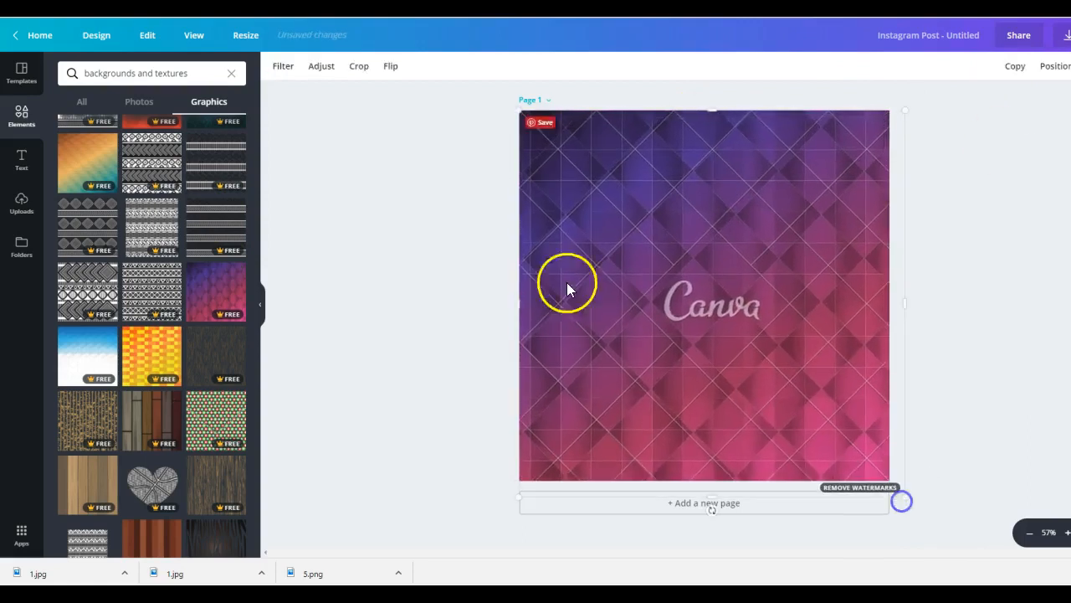
{"action": "left_click", "coordinate": [151, 73]}
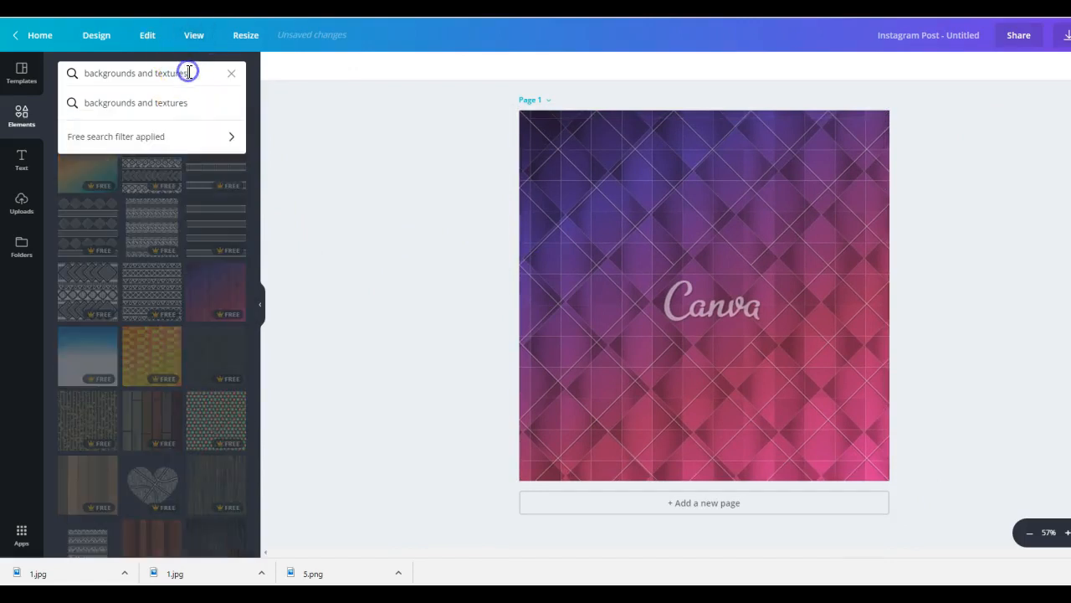
{"action": "mouse_move", "coordinate": [125, 142]}
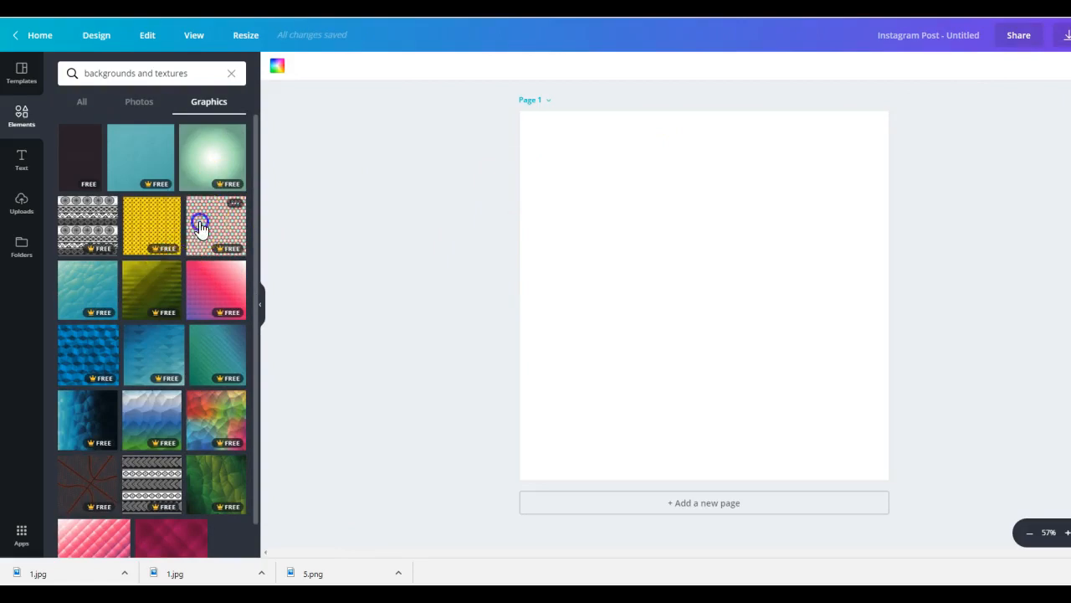
Set the star-and-circle pattern as background and recolour it teal, coral and charcoal.
{"action": "left_click", "coordinate": [216, 226]}
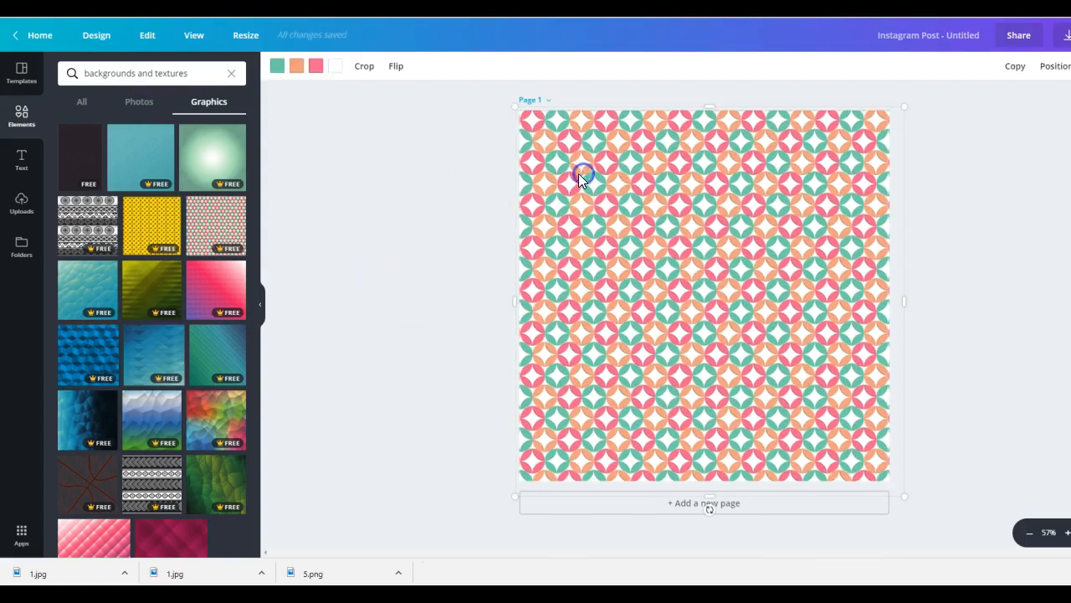
{"action": "left_click", "coordinate": [277, 65]}
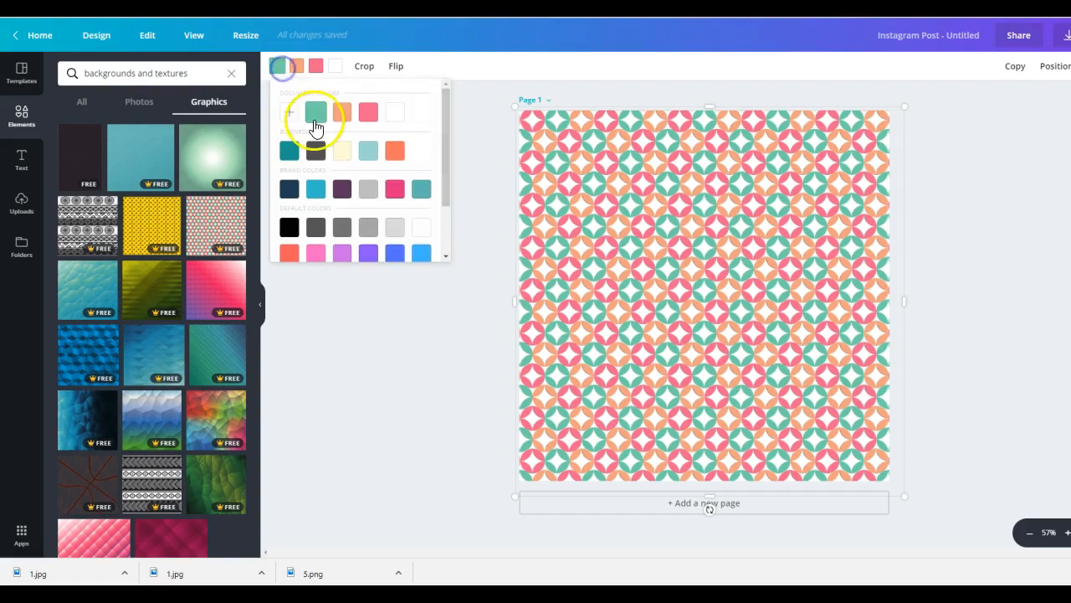
{"action": "left_click", "coordinate": [316, 113]}
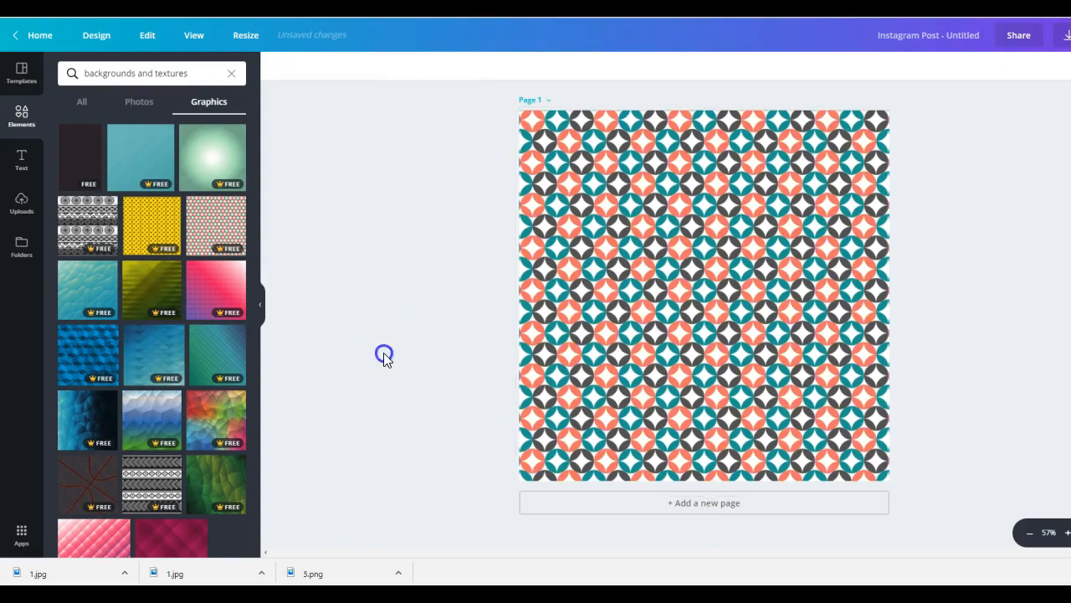
{"action": "mouse_move", "coordinate": [433, 249]}
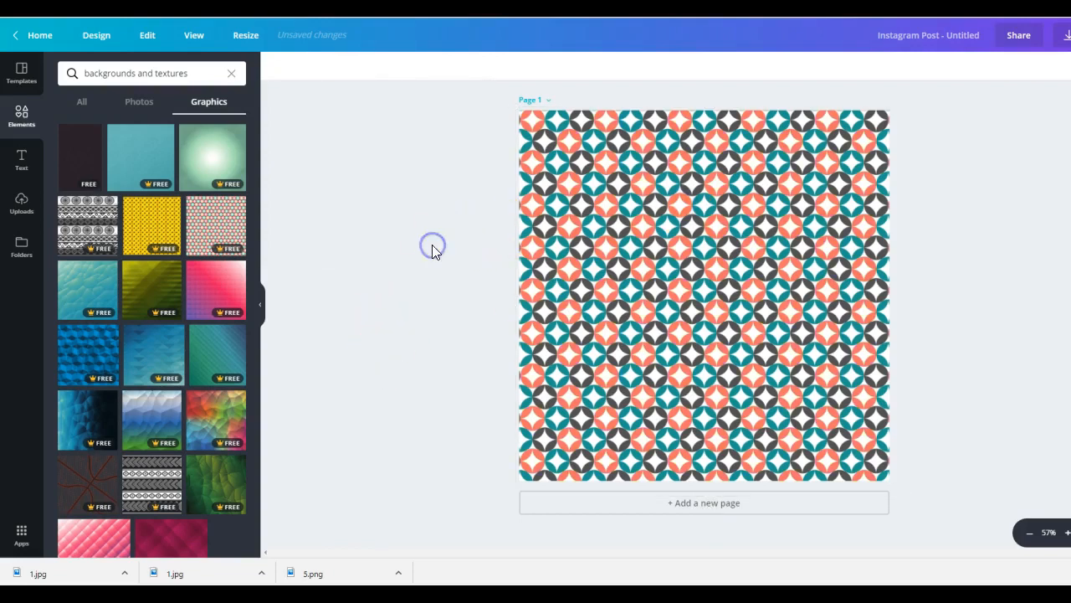
{"action": "scroll", "scroll_direction": "down", "scroll_amount": 3}
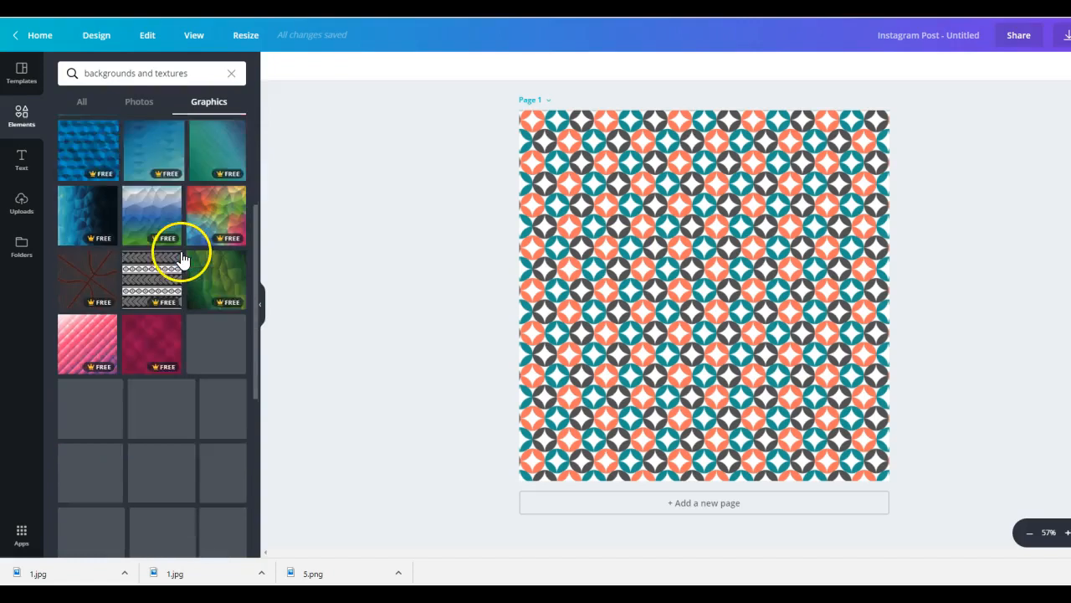
{"action": "scroll", "scroll_direction": "down", "scroll_amount": 3}
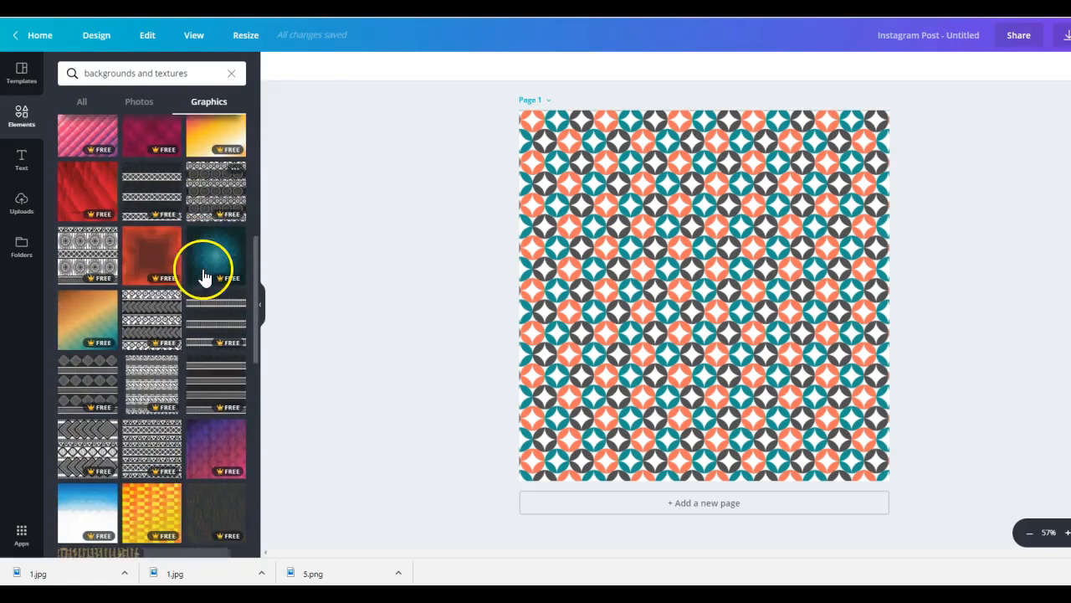
{"action": "scroll", "scroll_direction": "down", "scroll_amount": 3}
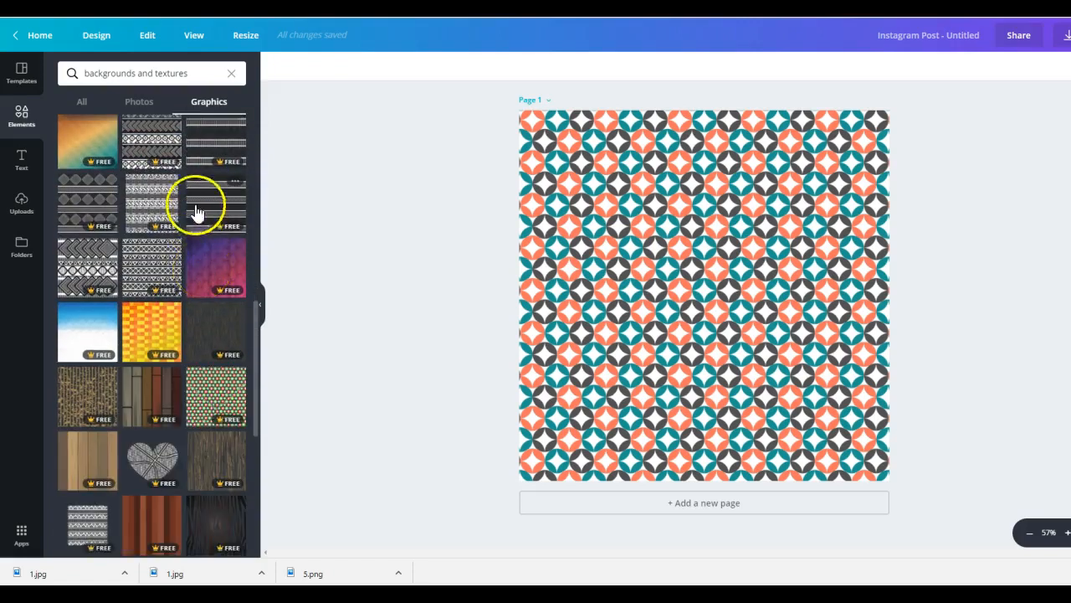
{"action": "scroll", "scroll_direction": "down", "scroll_amount": 3}
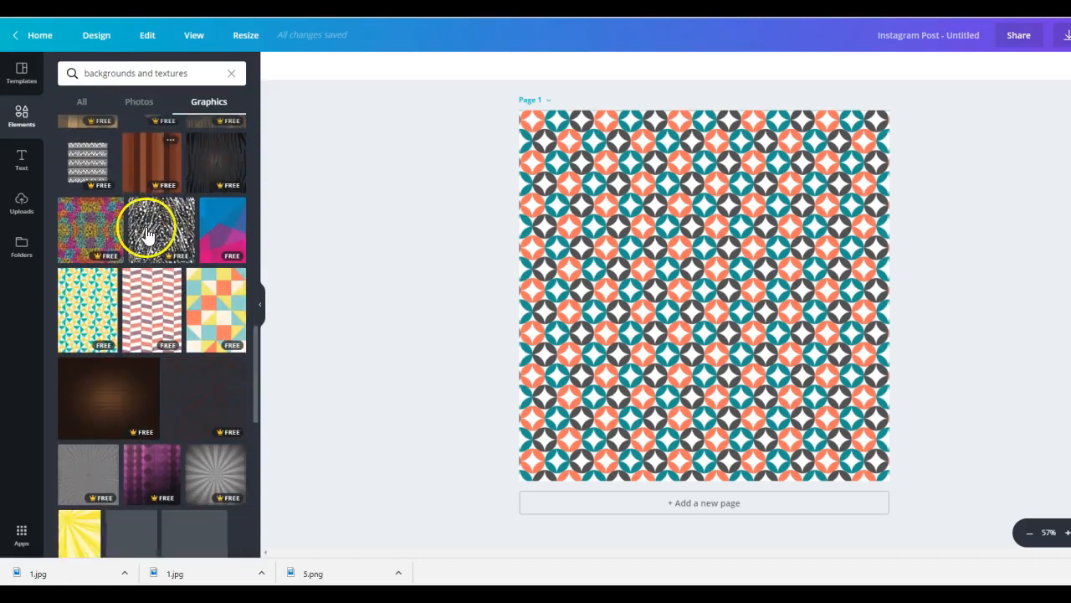
{"action": "scroll", "scroll_direction": "down", "scroll_amount": 3}
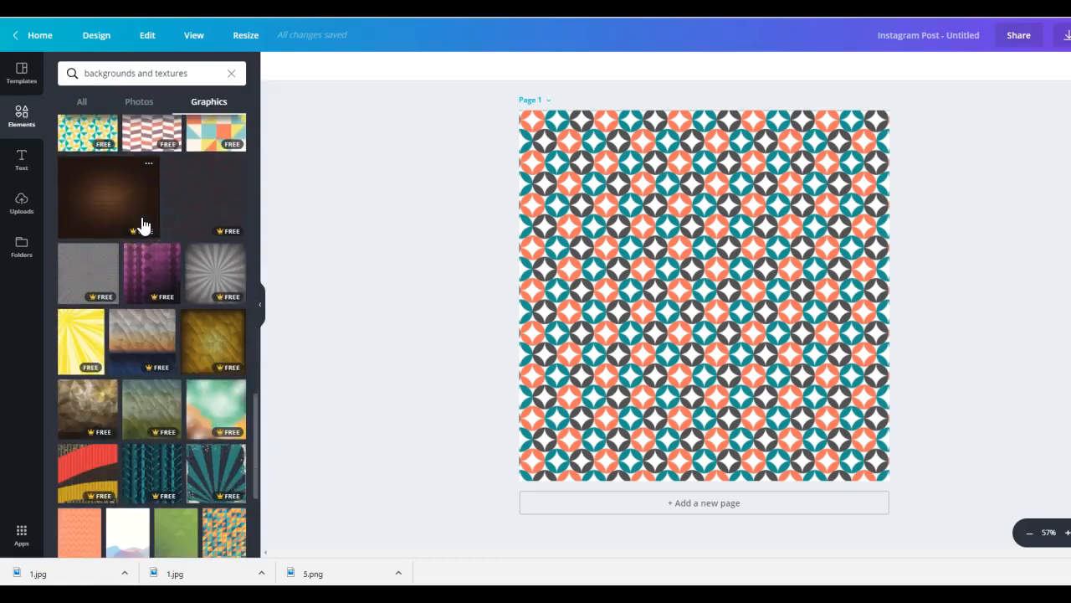
{"action": "scroll", "scroll_direction": "down", "scroll_amount": 3}
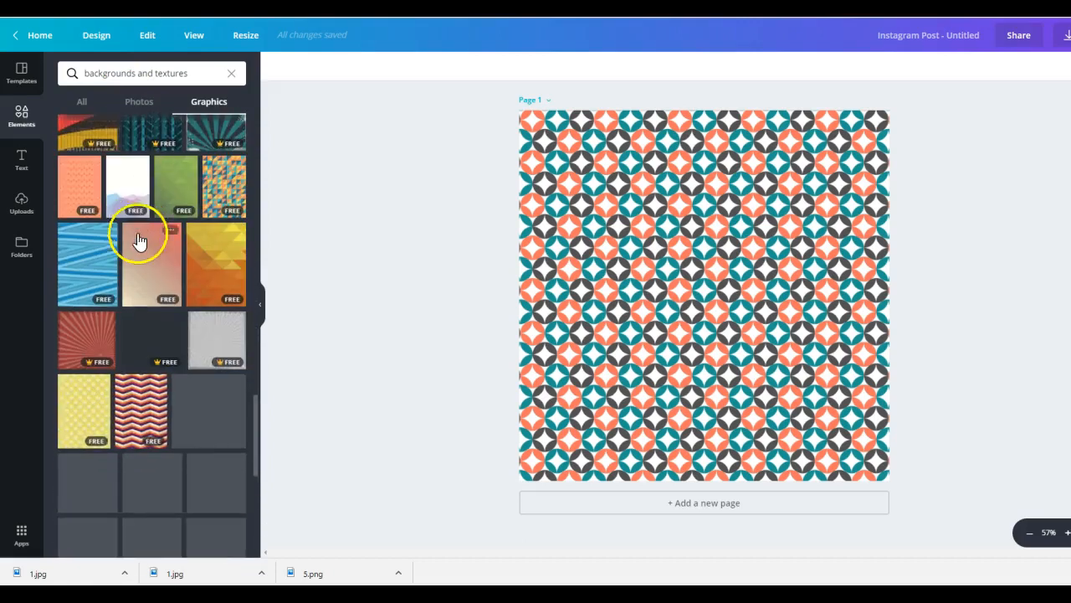
{"action": "scroll", "scroll_direction": "down", "scroll_amount": 3}
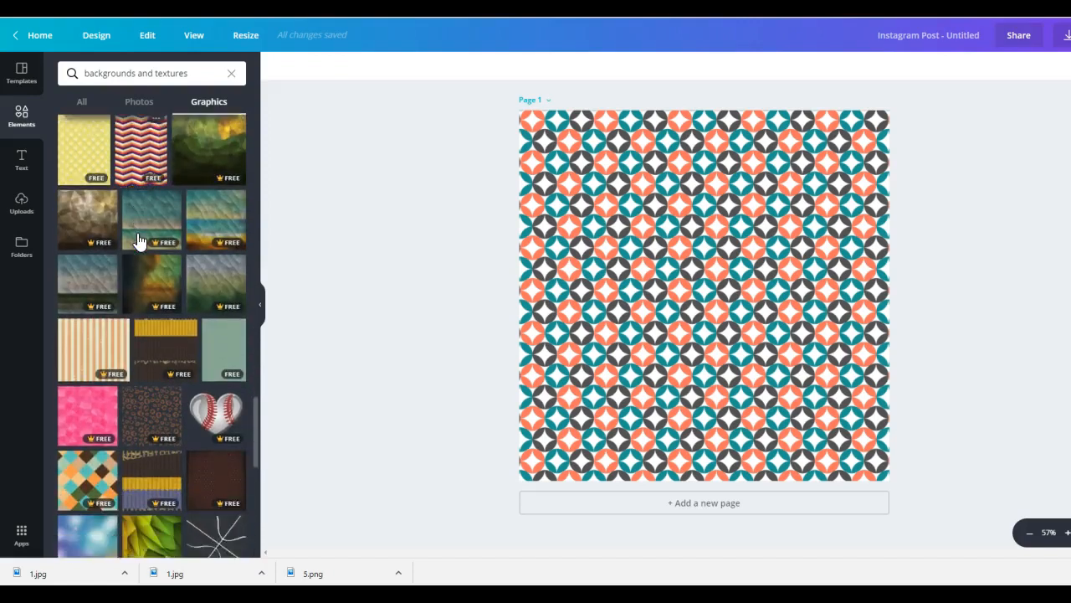
{"action": "scroll", "scroll_direction": "down", "scroll_amount": 3}
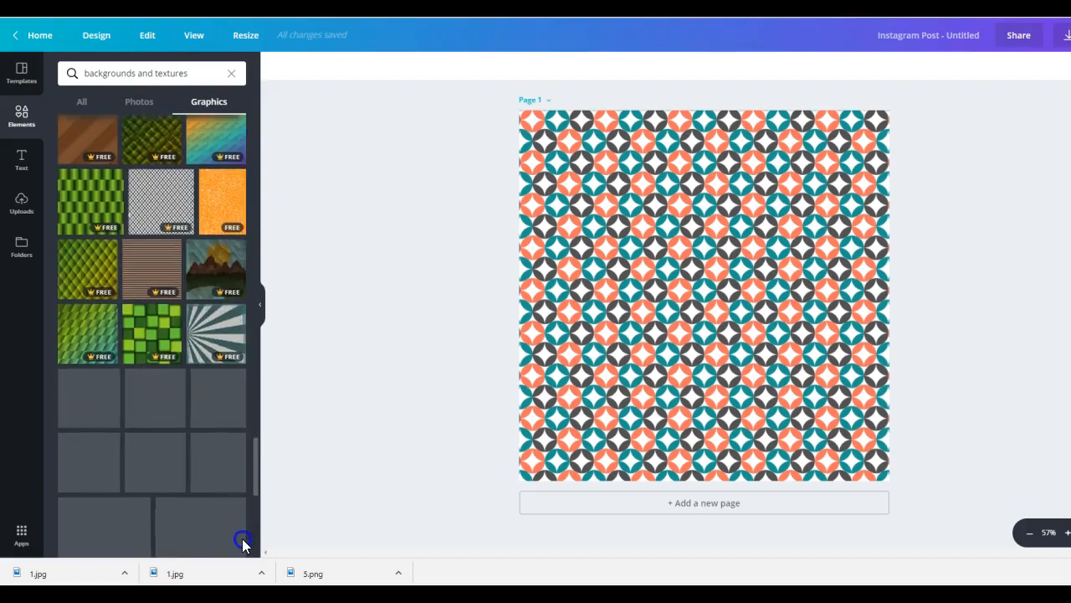
{"action": "scroll", "scroll_direction": "down", "scroll_amount": 3}
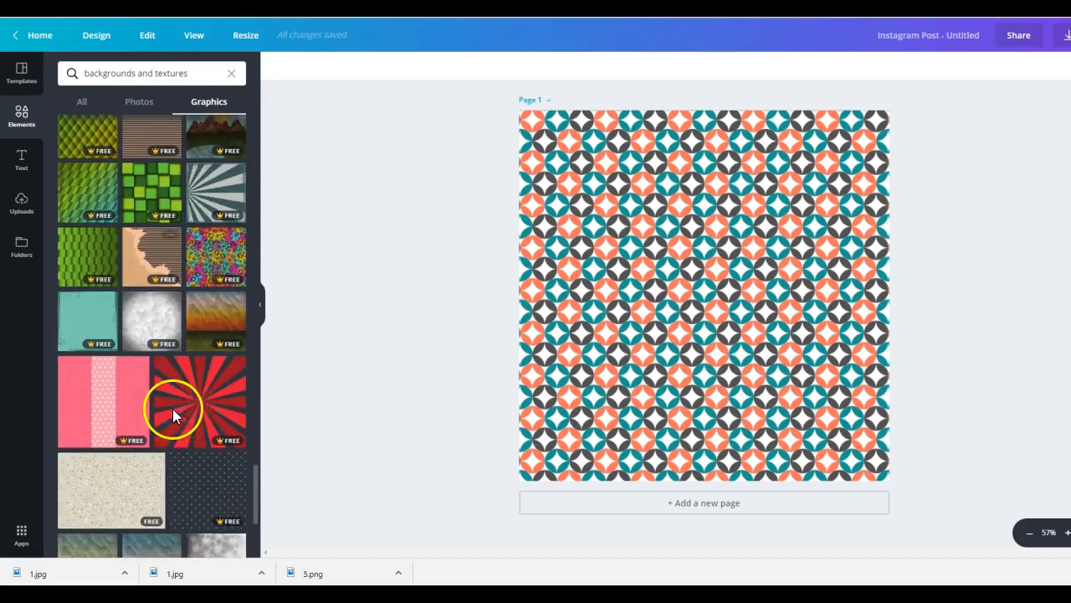
{"action": "scroll", "scroll_direction": "down", "scroll_amount": 3}
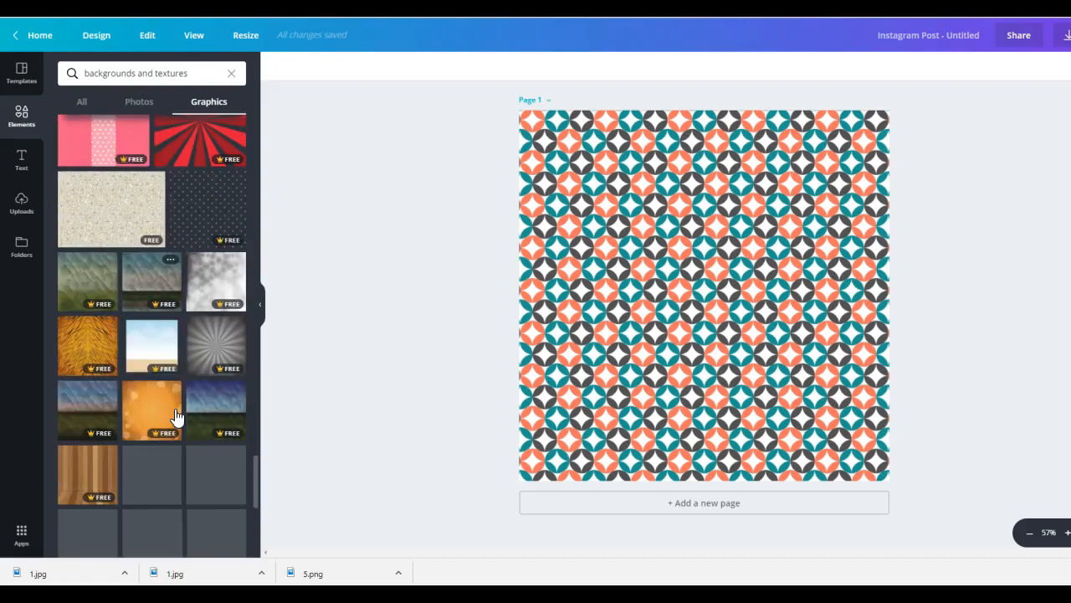
{"action": "scroll", "scroll_direction": "down", "scroll_amount": 3}
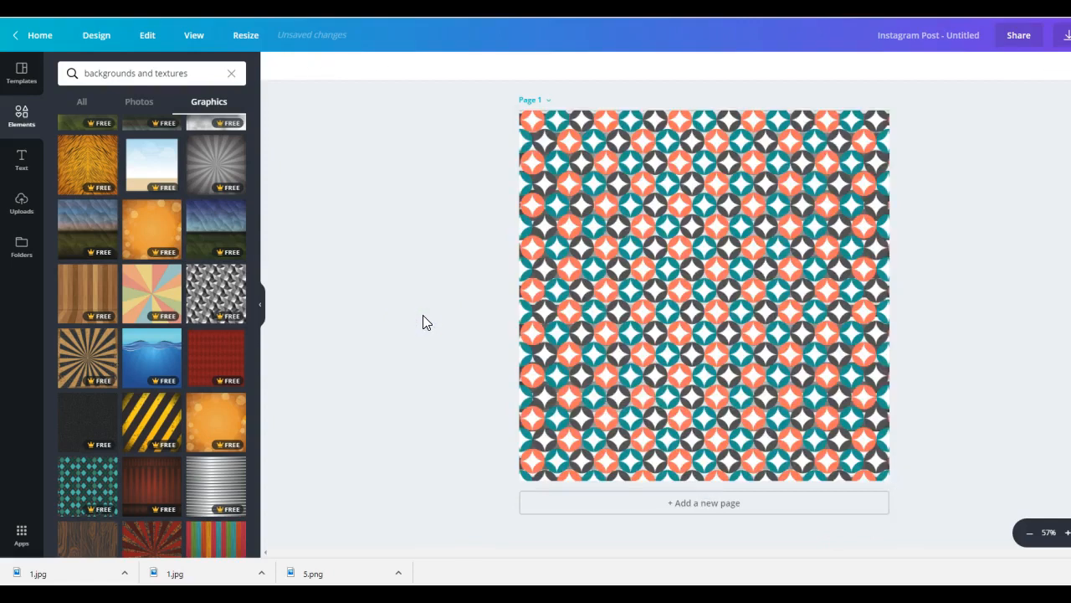
Swap the background to the silver metallic stripes and show Photos results.
{"action": "left_click", "coordinate": [704, 297]}
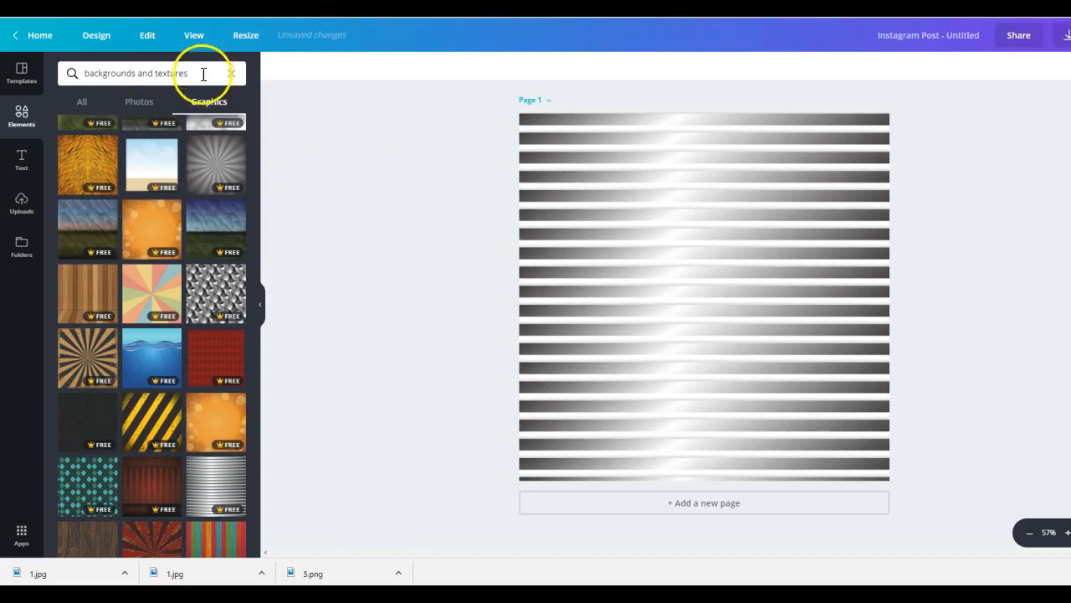
{"action": "left_click", "coordinate": [139, 101]}
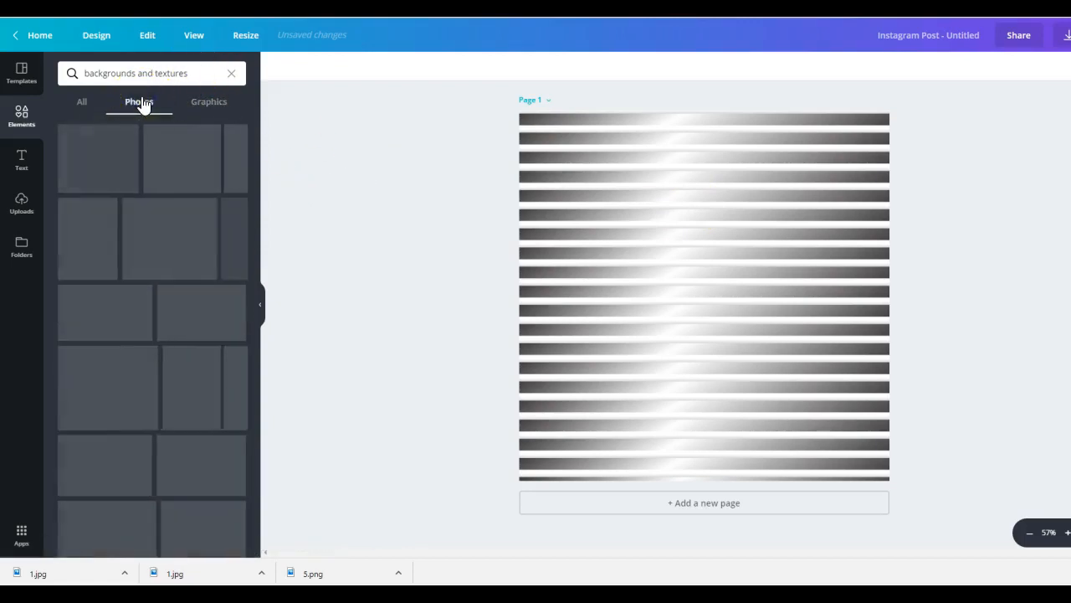
{"action": "left_click", "coordinate": [139, 101]}
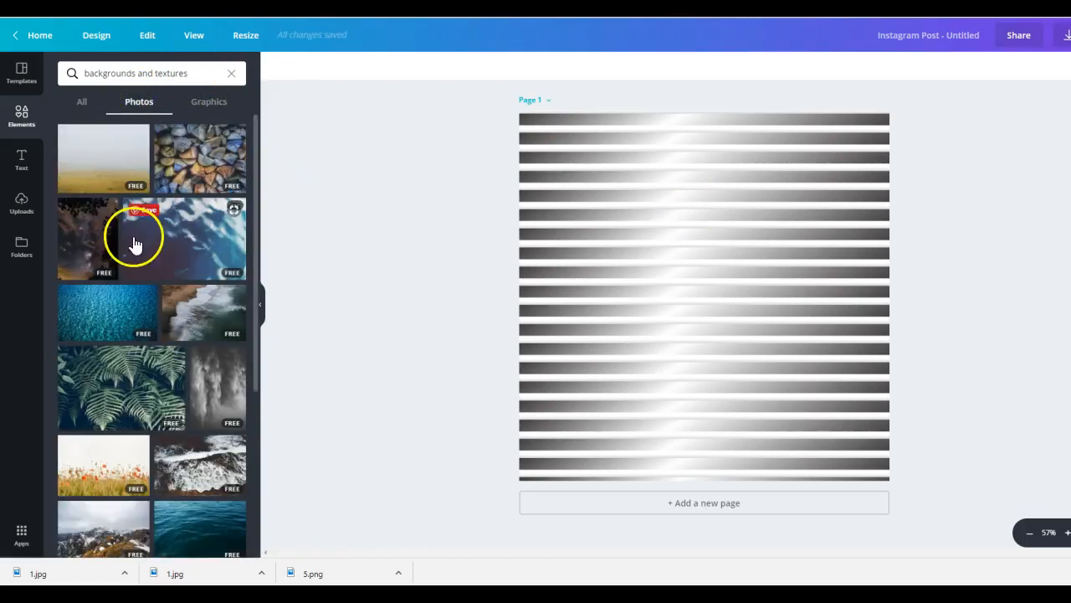